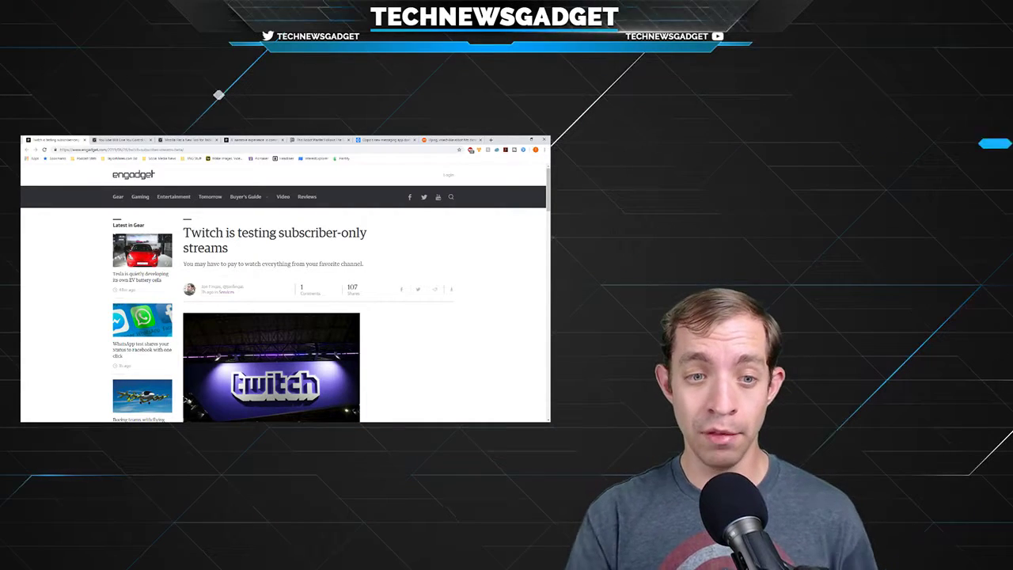
Step: Scroll the Gizmodo YouTube recommendation-controls article down into its opening body paragraphs
{"action": "scroll", "scroll_direction": "down", "scroll_amount": 3}
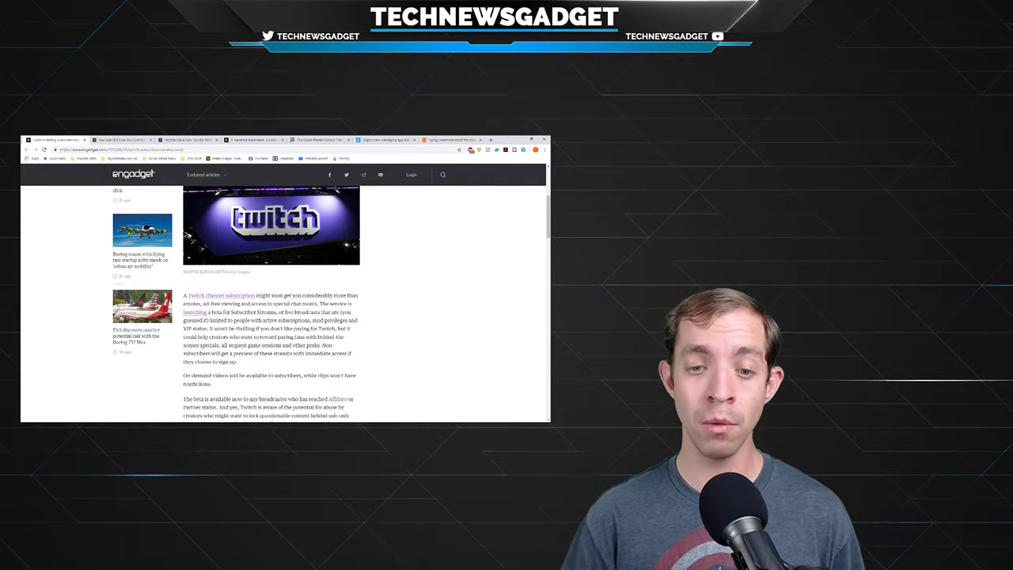
{"action": "scroll", "scroll_direction": "down", "scroll_amount": 3}
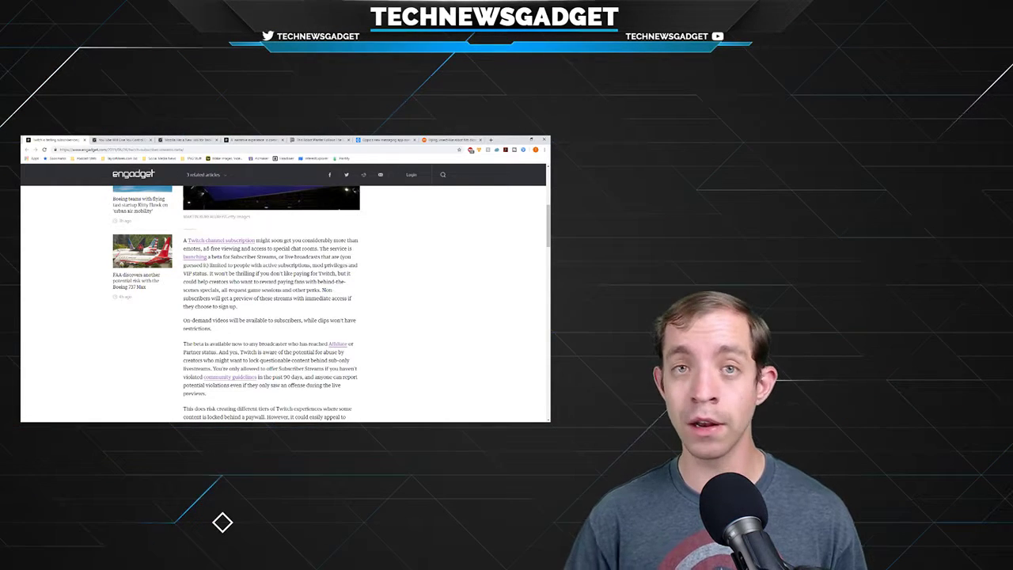
{"action": "scroll", "scroll_direction": "down", "scroll_amount": 3}
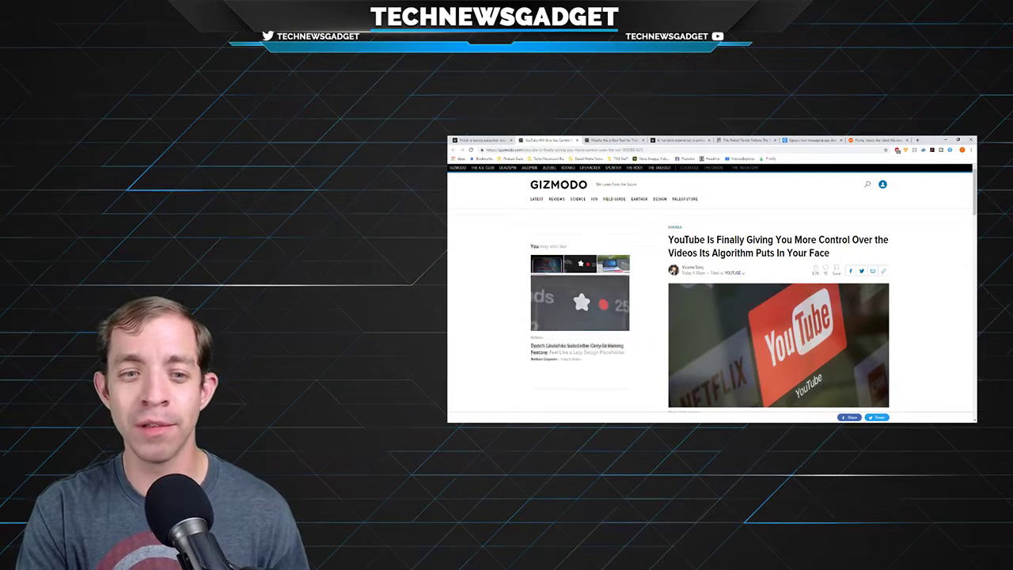
{"action": "scroll", "scroll_direction": "down", "scroll_amount": 3}
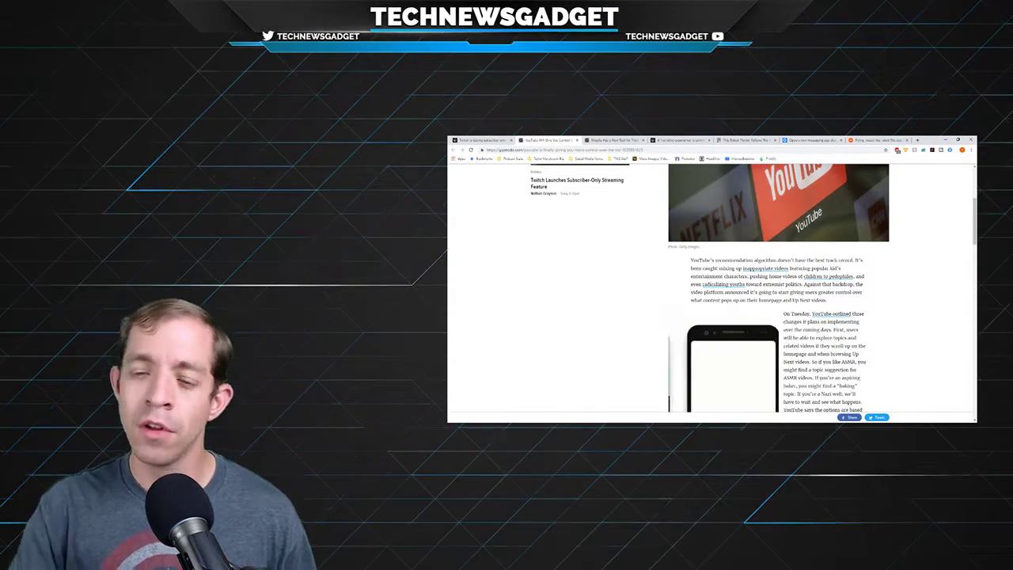
Step: Scroll past the phone screenshots to the paragraphs on algorithm criticism and the features' rollout
{"action": "scroll", "scroll_direction": "down", "scroll_amount": 3}
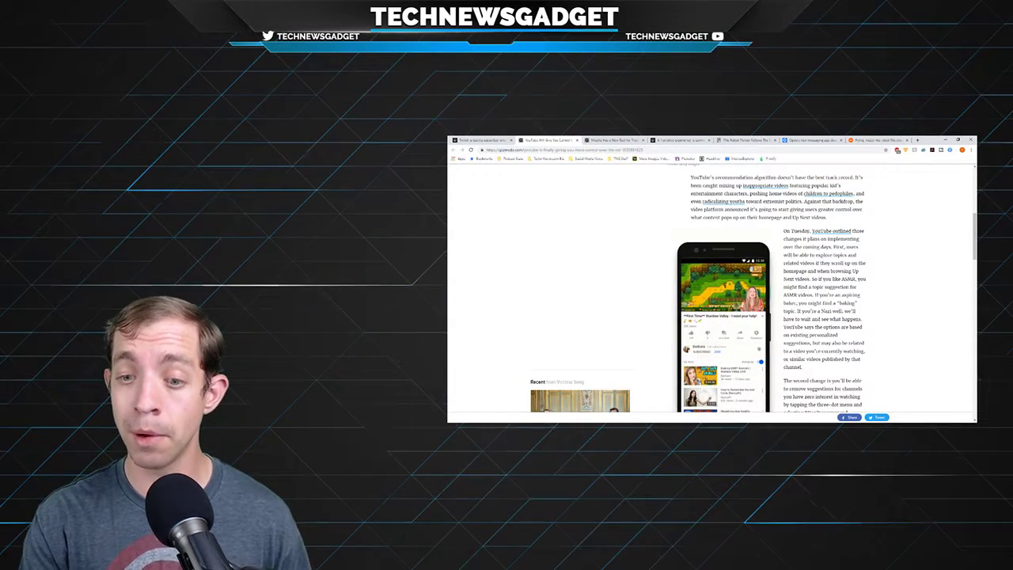
{"action": "scroll", "scroll_direction": "down", "scroll_amount": 3}
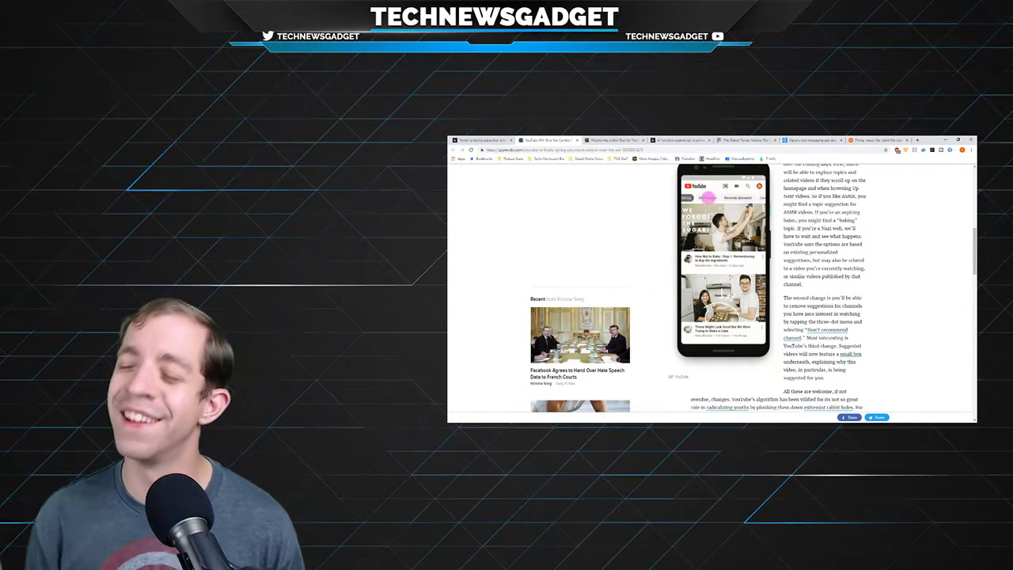
{"action": "scroll", "scroll_direction": "down", "scroll_amount": 3}
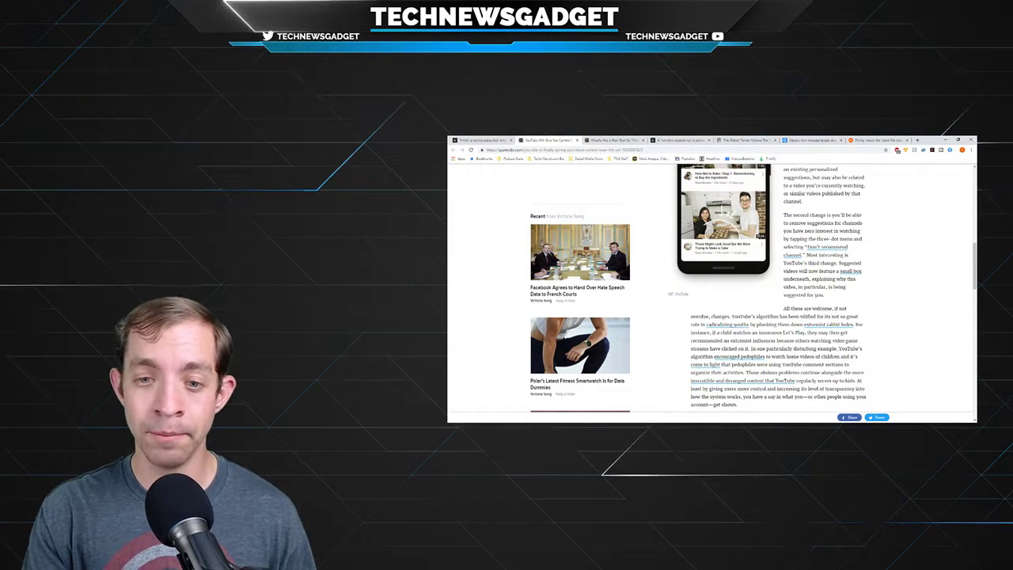
{"action": "scroll", "scroll_direction": "down", "scroll_amount": 3}
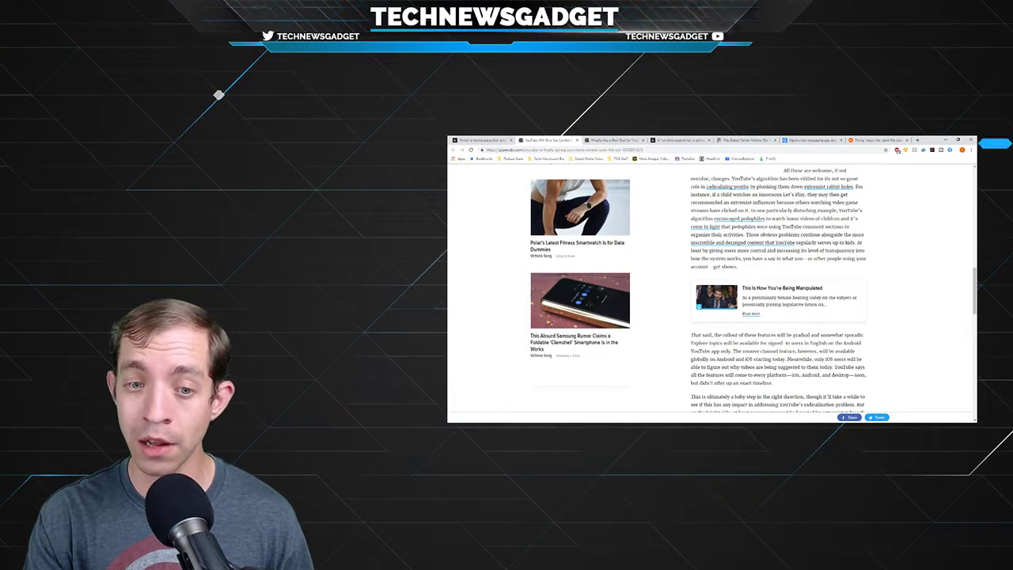
Step: Move on to the Gizmodo story on Mozilla's Track This tool for tricking advertisers
{"action": "scroll", "scroll_direction": "down", "scroll_amount": 3}
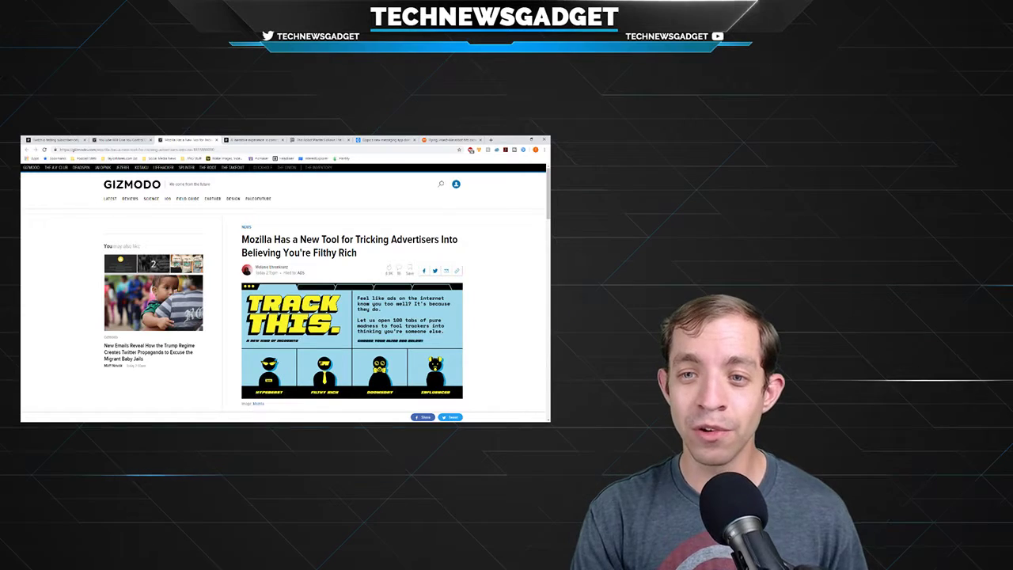
Step: Scroll past the Track This header image to the paragraphs describing the tool's personas
{"action": "scroll", "scroll_direction": "down", "scroll_amount": 3}
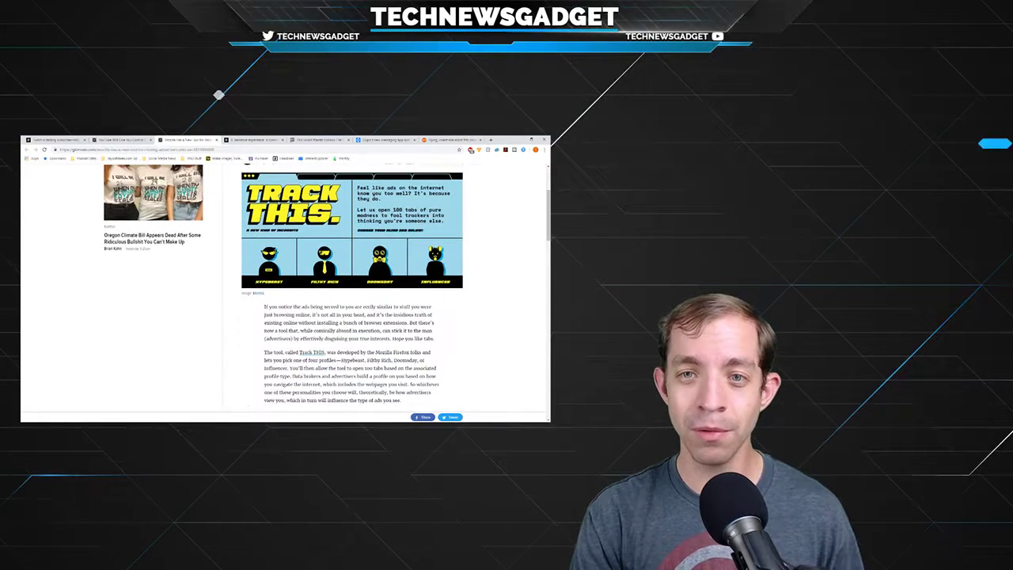
{"action": "scroll", "scroll_direction": "down", "scroll_amount": 3}
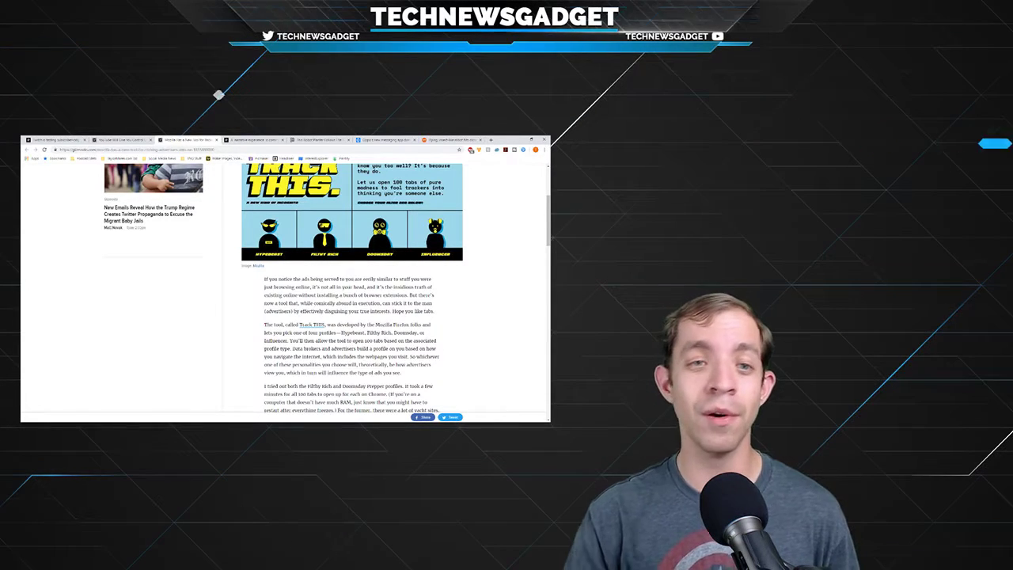
{"action": "scroll", "scroll_direction": "down", "scroll_amount": 3}
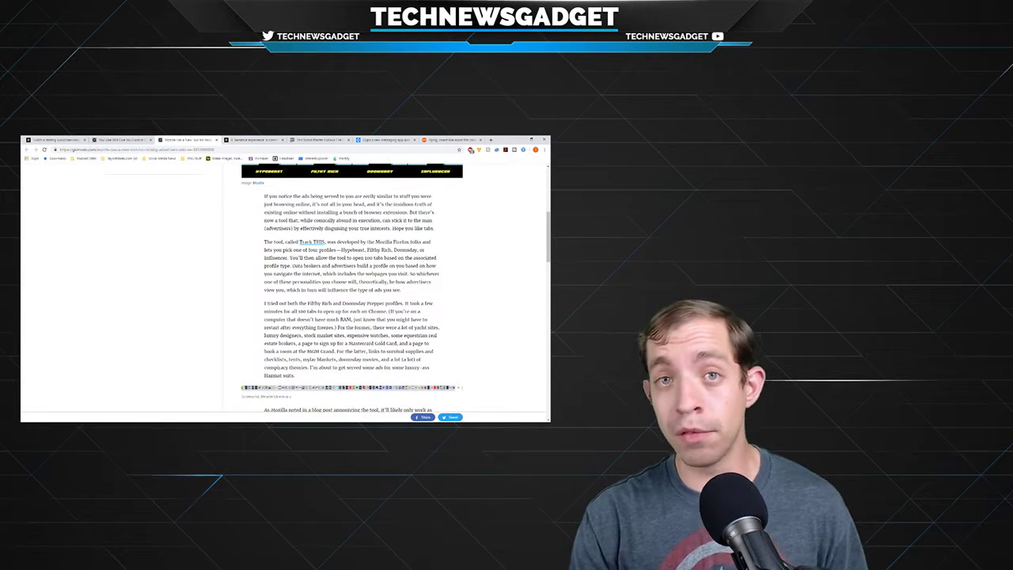
Step: Read the Mozilla article's closing paragraphs, then bring up the Engadget PUBG article
{"action": "scroll", "scroll_direction": "down", "scroll_amount": 3}
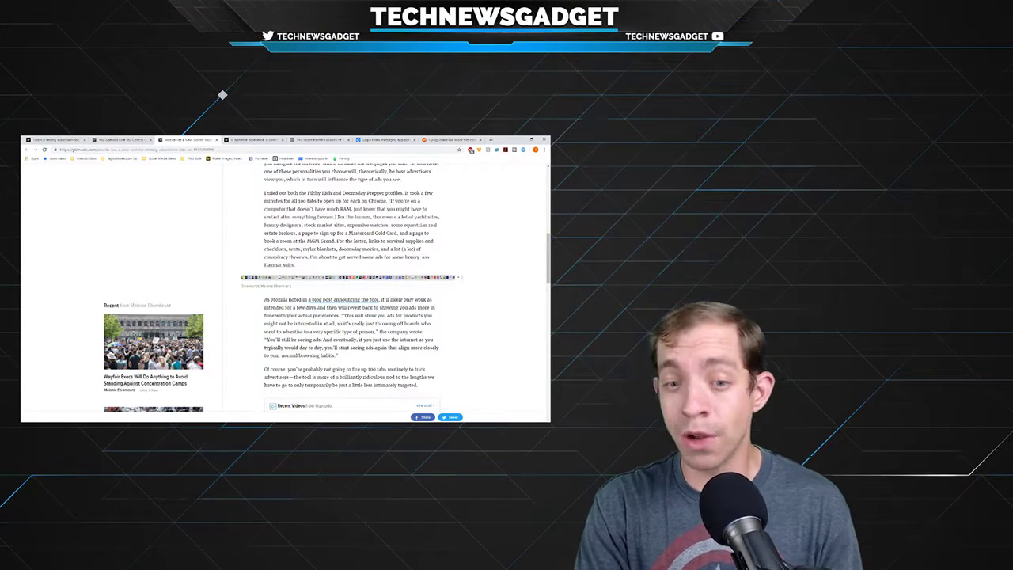
{"action": "mouse_move", "coordinate": [877, 380]}
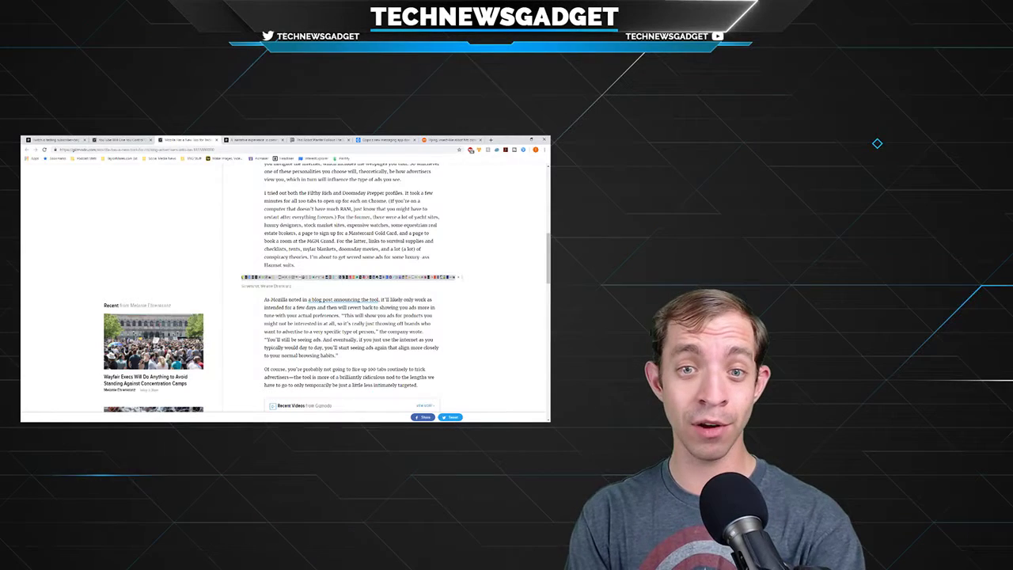
{"action": "scroll", "scroll_direction": "up", "scroll_amount": 3}
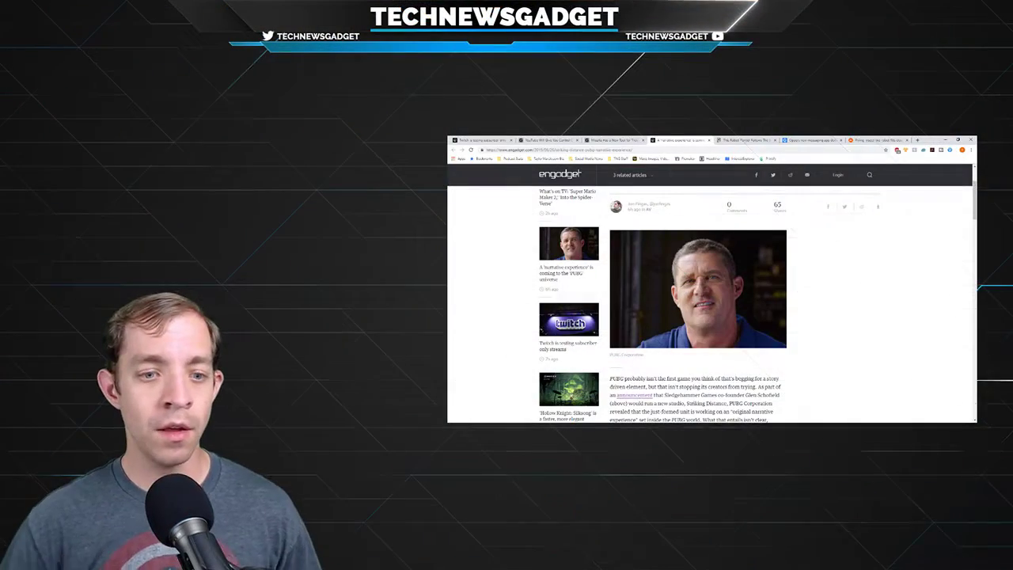
Step: Scroll from the PUBG 'narrative experience' headline down to its first body paragraphs
{"action": "scroll", "scroll_direction": "up", "scroll_amount": 3}
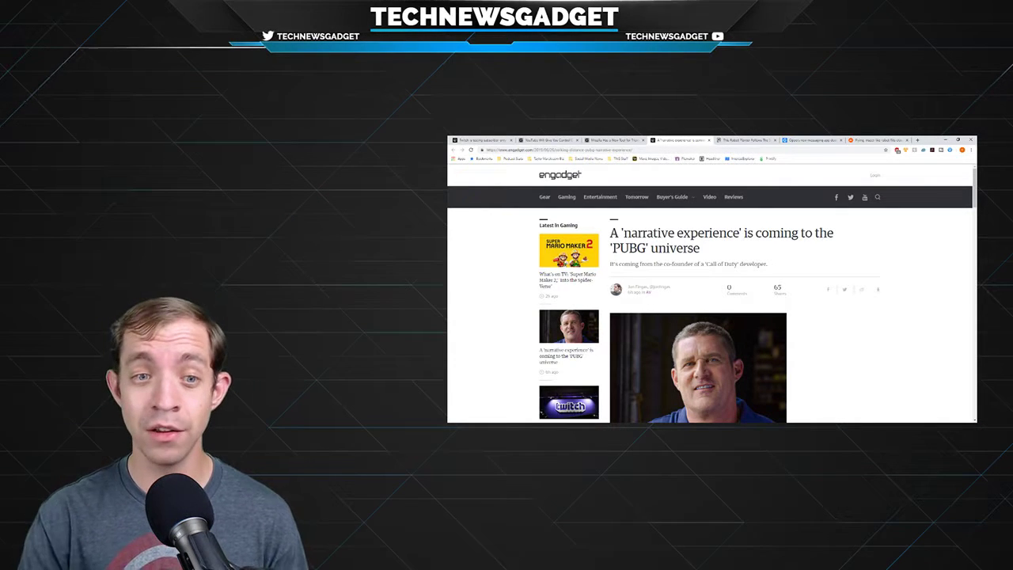
{"action": "scroll", "scroll_direction": "down", "scroll_amount": 3}
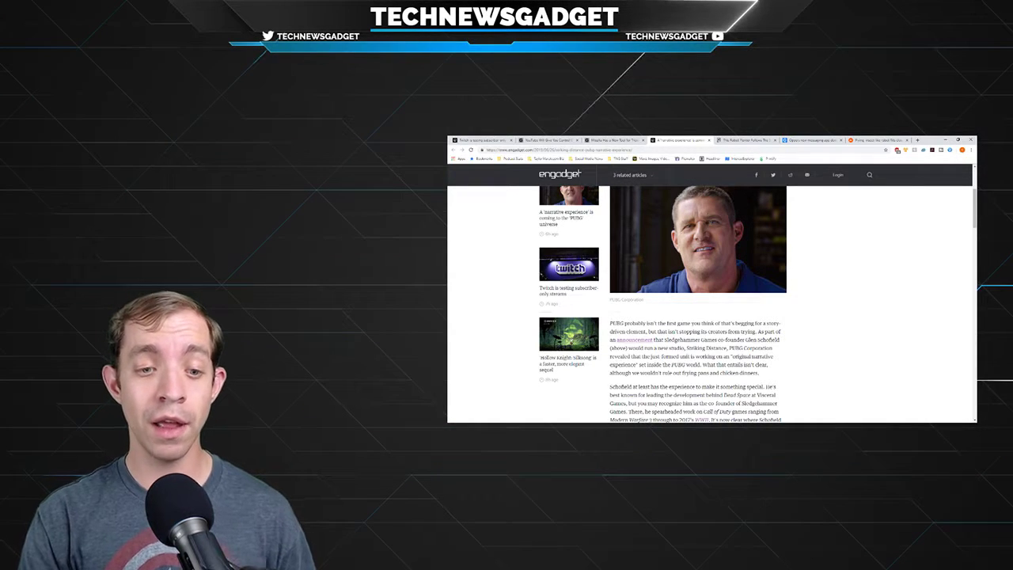
Step: Scroll past the developer background paragraphs until the embedded video comes into view
{"action": "scroll", "scroll_direction": "down", "scroll_amount": 3}
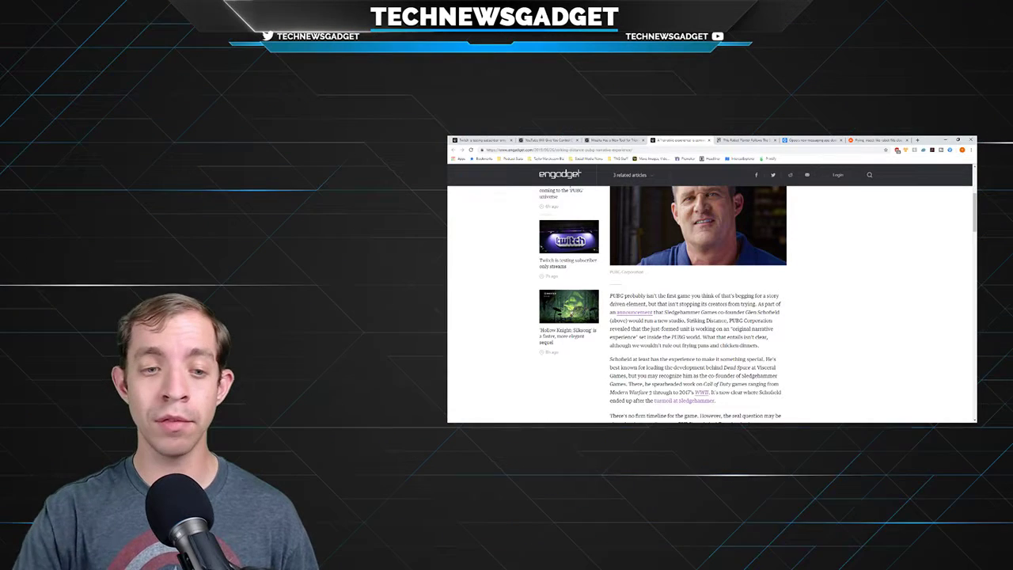
{"action": "scroll", "scroll_direction": "down", "scroll_amount": 3}
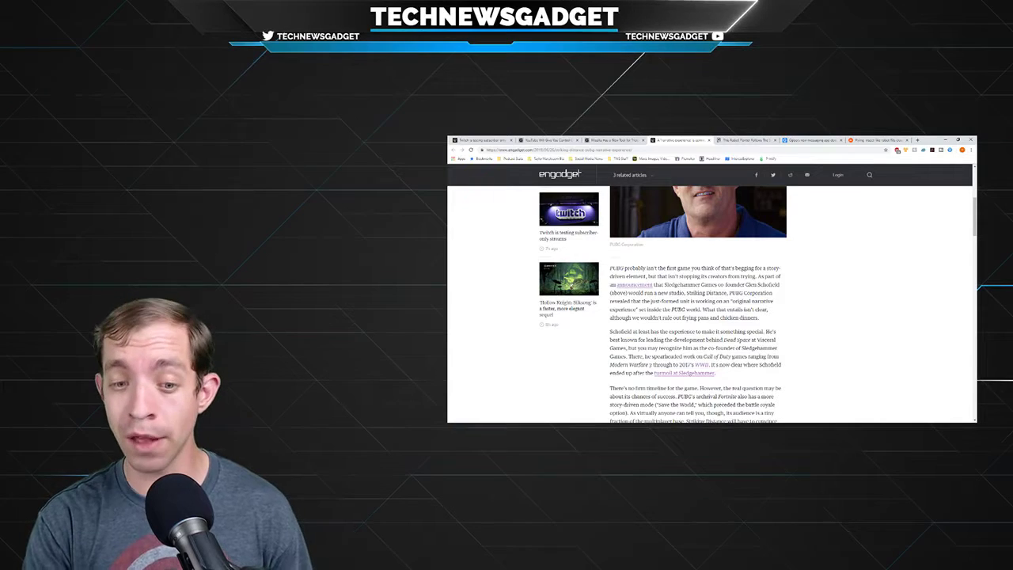
{"action": "scroll", "scroll_direction": "down", "scroll_amount": 3}
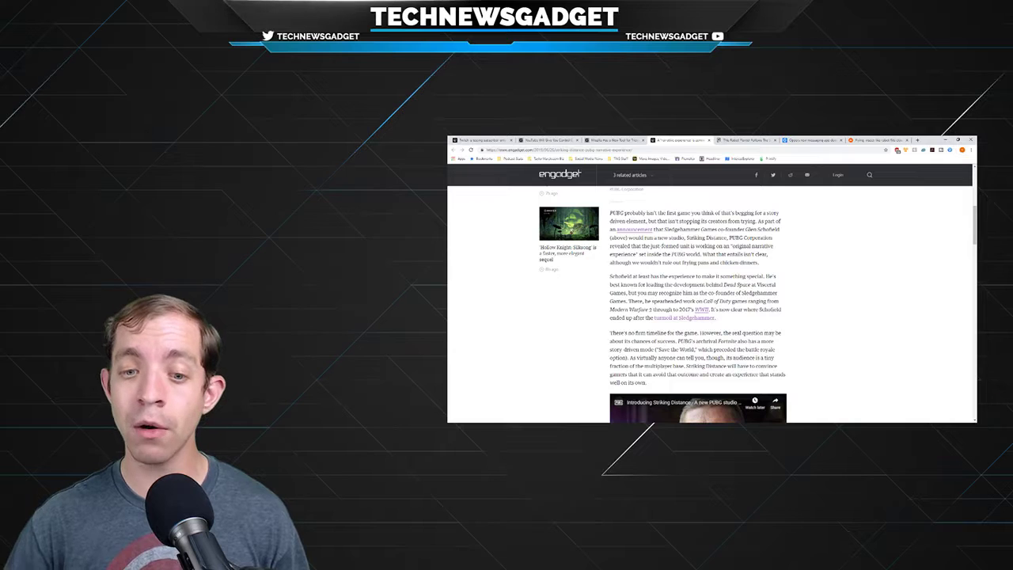
Step: Scroll past the embedded video and move on to the Bustle robot planter article
{"action": "scroll", "scroll_direction": "down", "scroll_amount": 3}
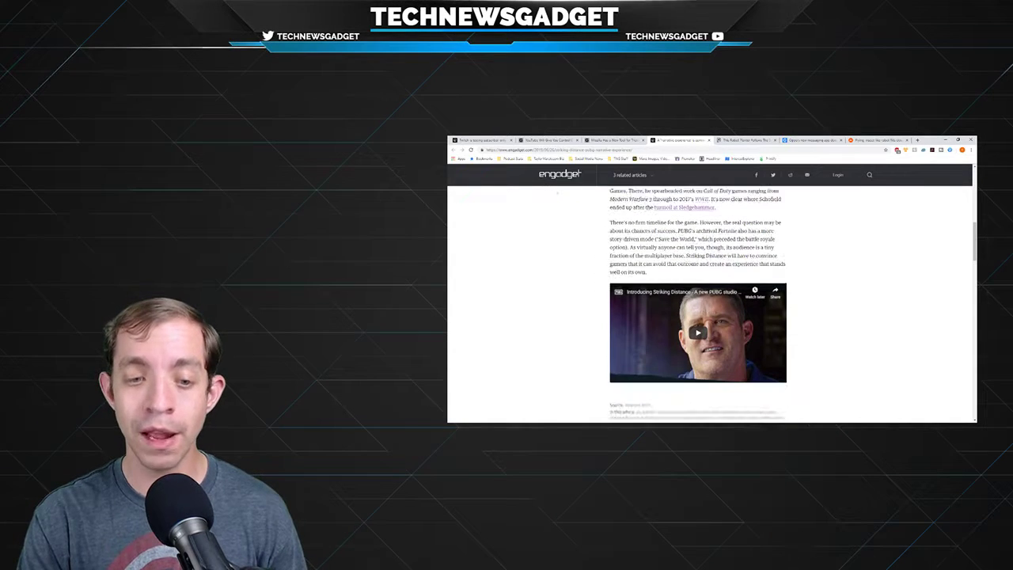
{"action": "scroll", "scroll_direction": "up", "scroll_amount": 3}
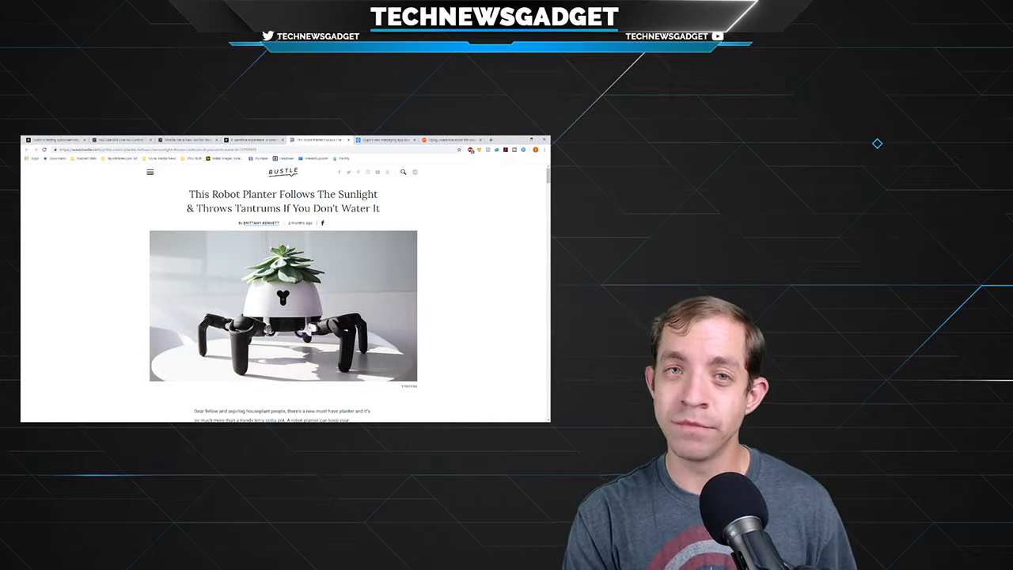
Step: Scroll past the robot planter header photo through the body text to the second planter image
{"action": "scroll", "scroll_direction": "down", "scroll_amount": 3}
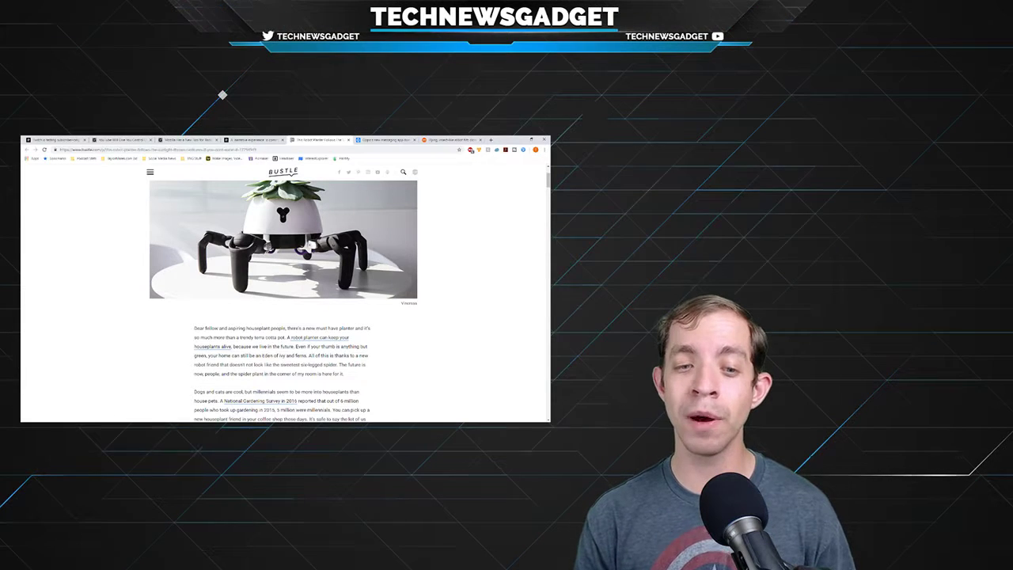
{"action": "mouse_move", "coordinate": [878, 380]}
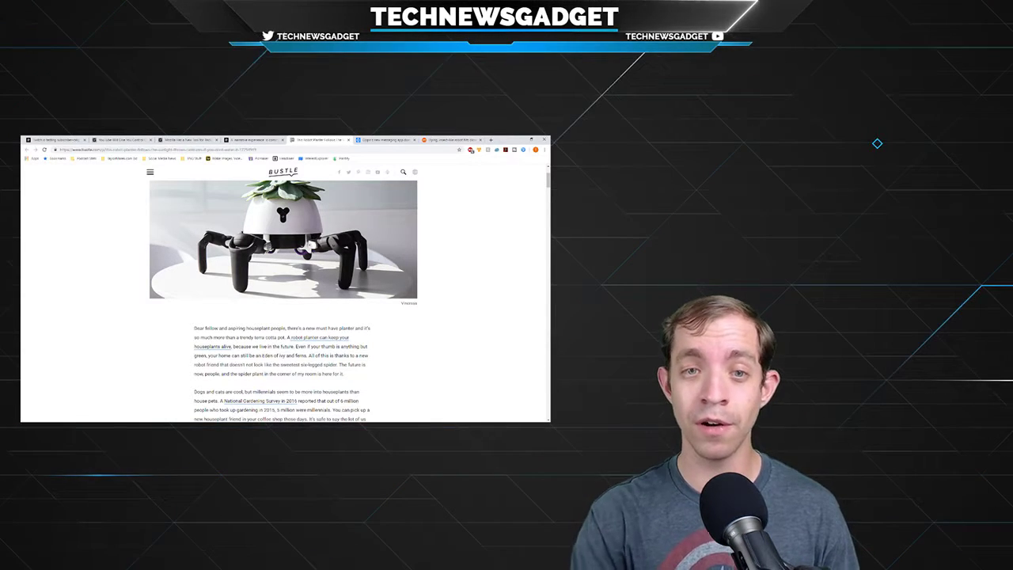
{"action": "scroll", "scroll_direction": "down", "scroll_amount": 3}
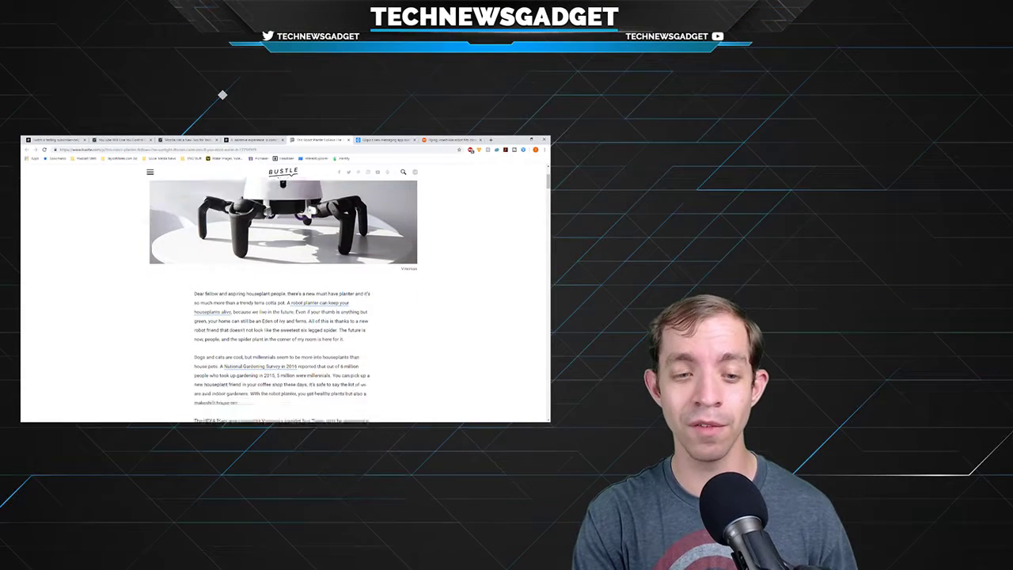
{"action": "scroll", "scroll_direction": "down", "scroll_amount": 3}
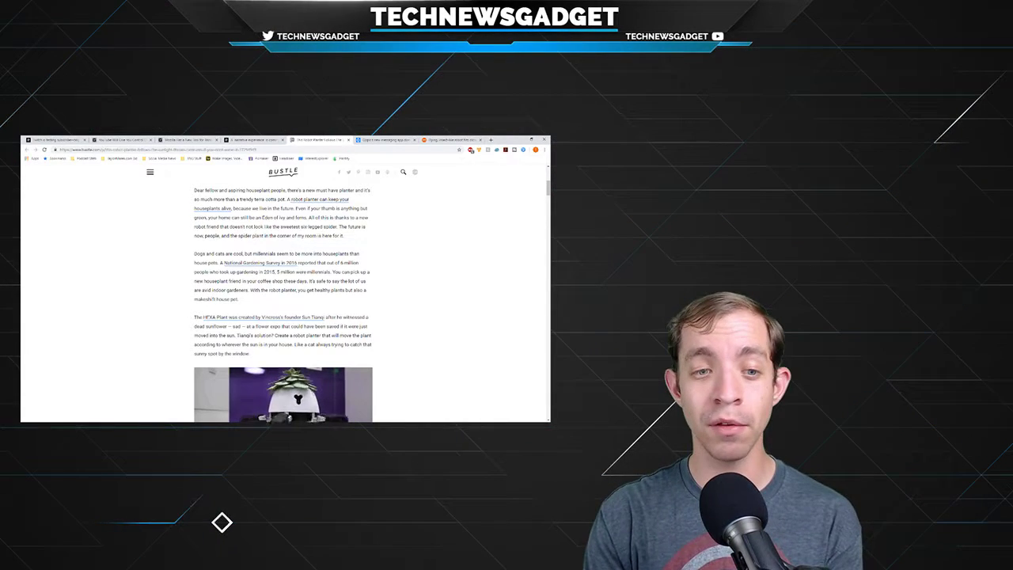
Step: Scroll through the rest of the Bustle planter article down to the BGR Oppo messaging-app story
{"action": "scroll", "scroll_direction": "down", "scroll_amount": 3}
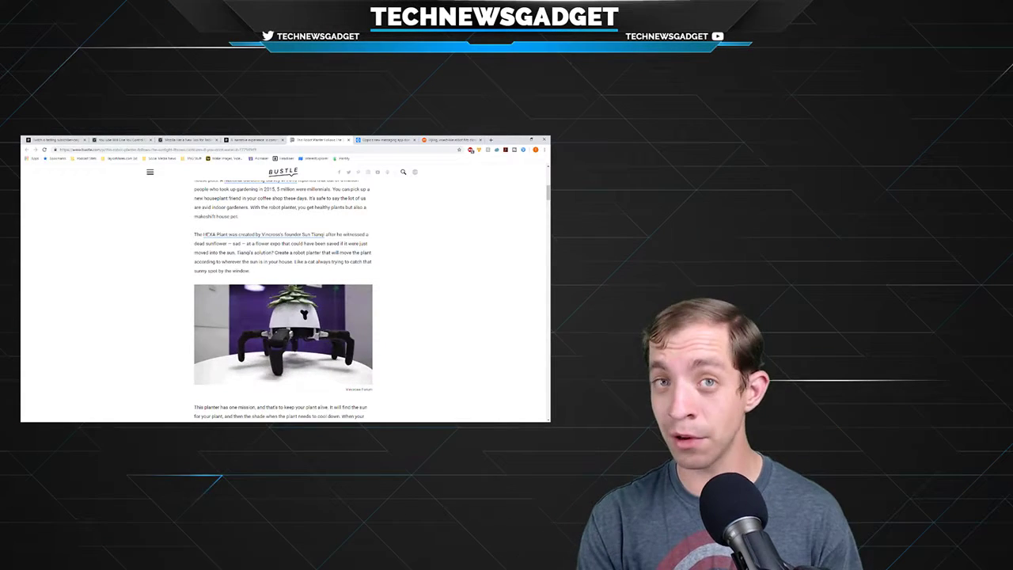
{"action": "scroll", "scroll_direction": "down", "scroll_amount": 3}
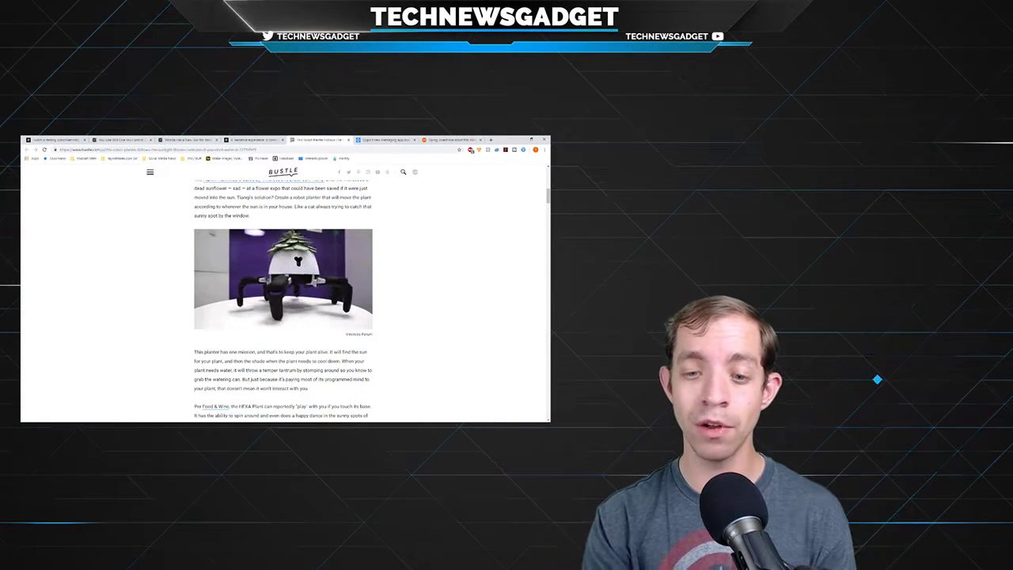
{"action": "scroll", "scroll_direction": "down", "scroll_amount": 3}
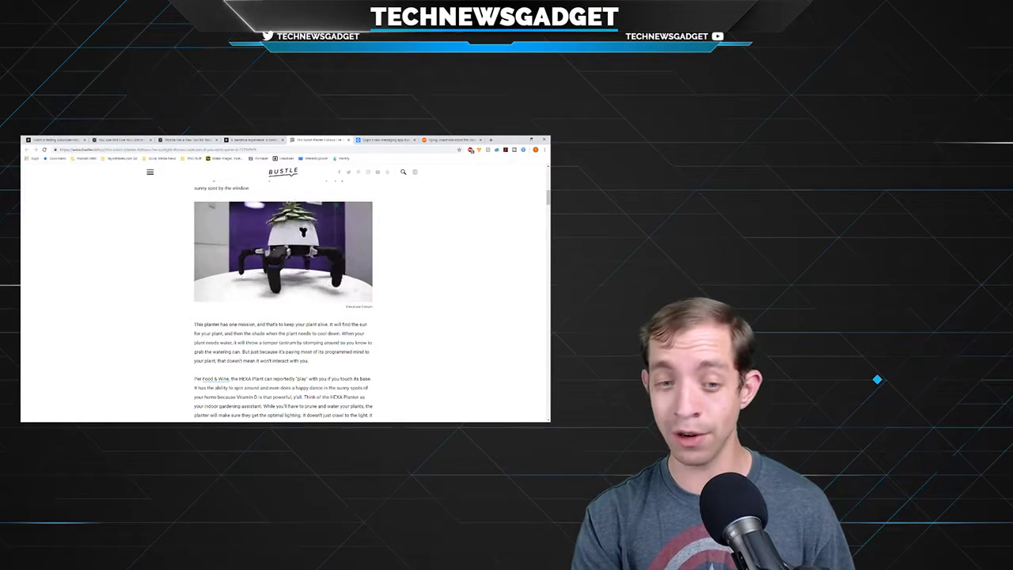
{"action": "scroll", "scroll_direction": "down", "scroll_amount": 3}
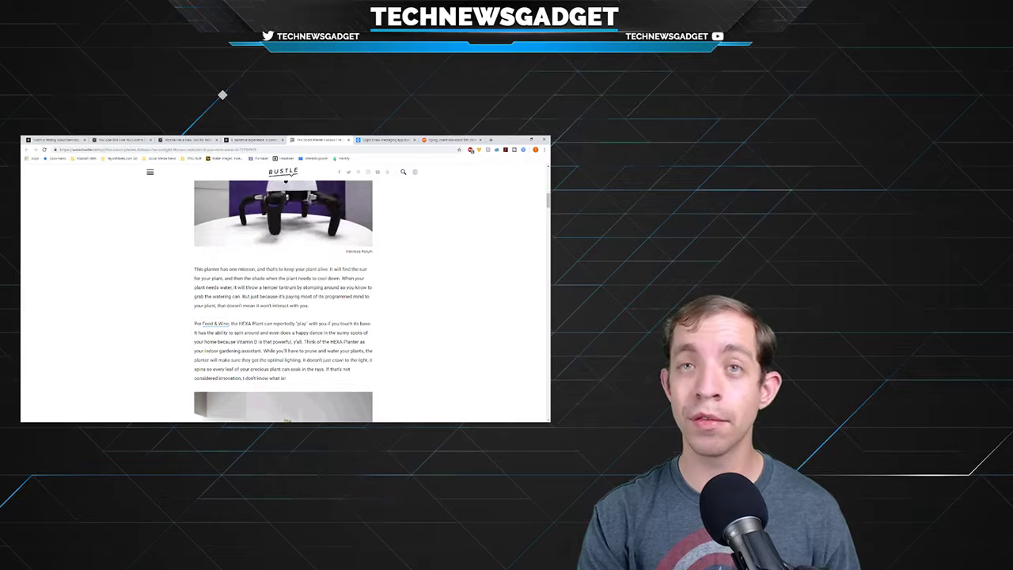
{"action": "scroll", "scroll_direction": "down", "scroll_amount": 3}
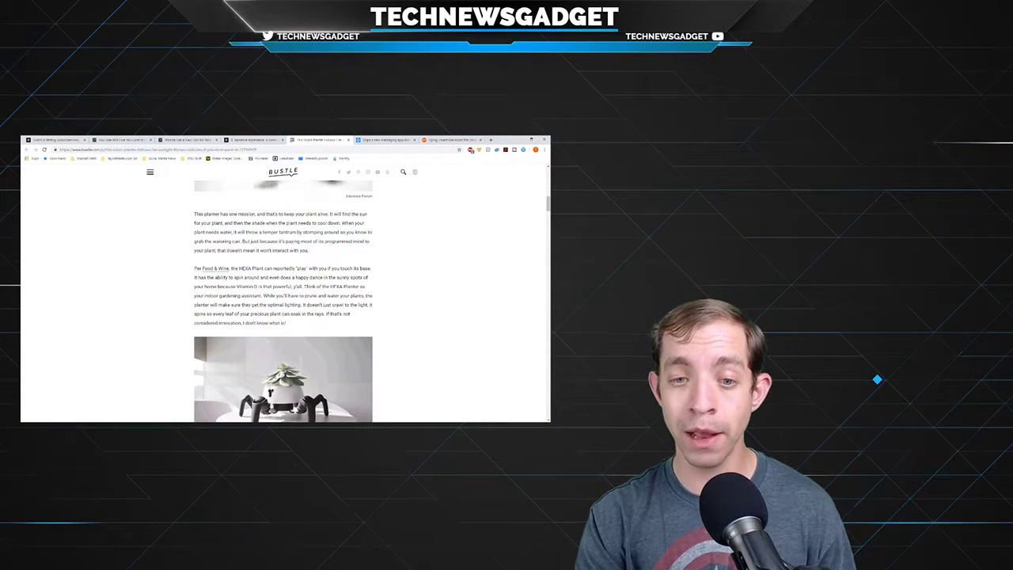
{"action": "scroll", "scroll_direction": "down", "scroll_amount": 3}
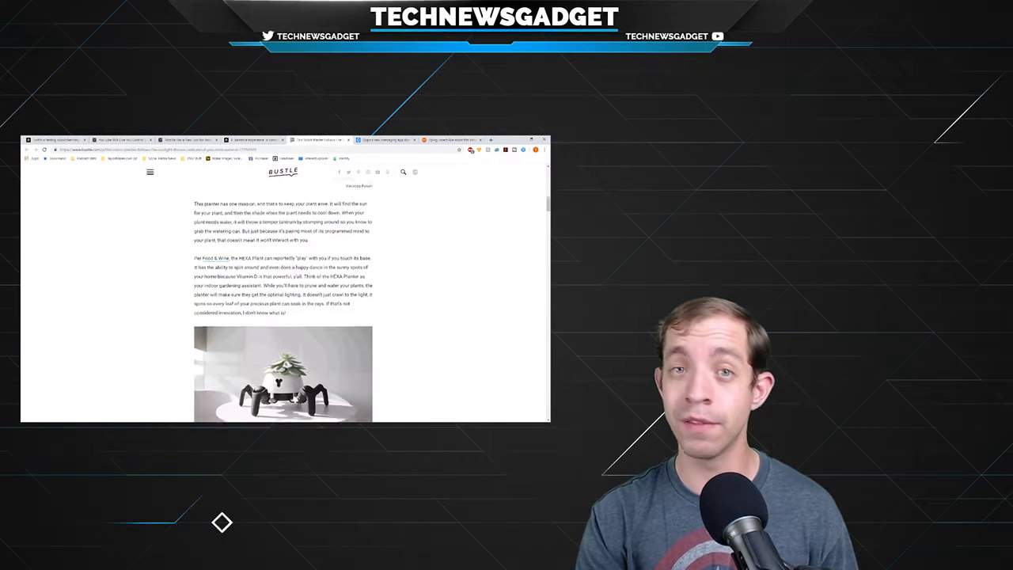
{"action": "scroll", "scroll_direction": "down", "scroll_amount": 3}
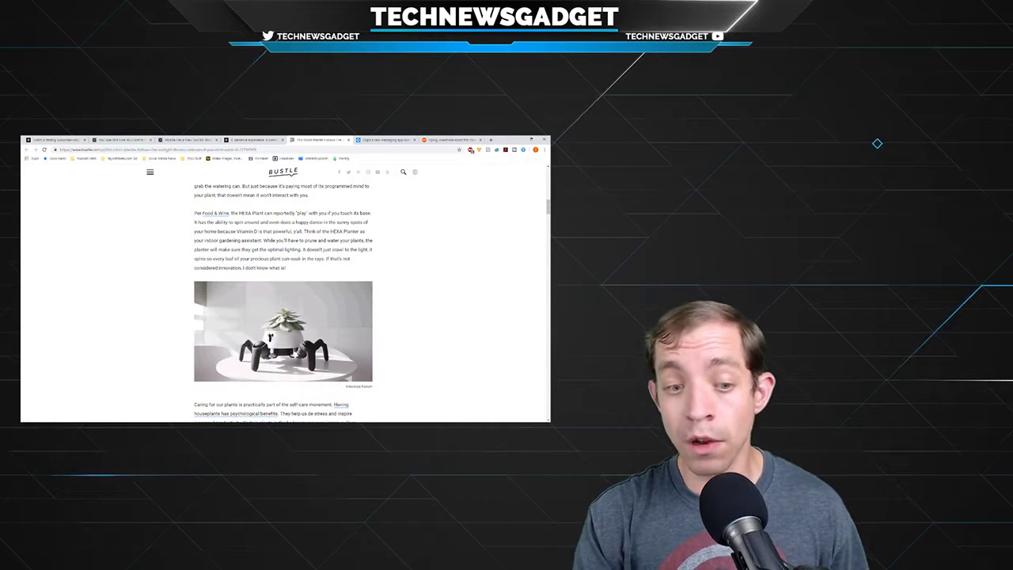
{"action": "scroll", "scroll_direction": "down", "scroll_amount": 3}
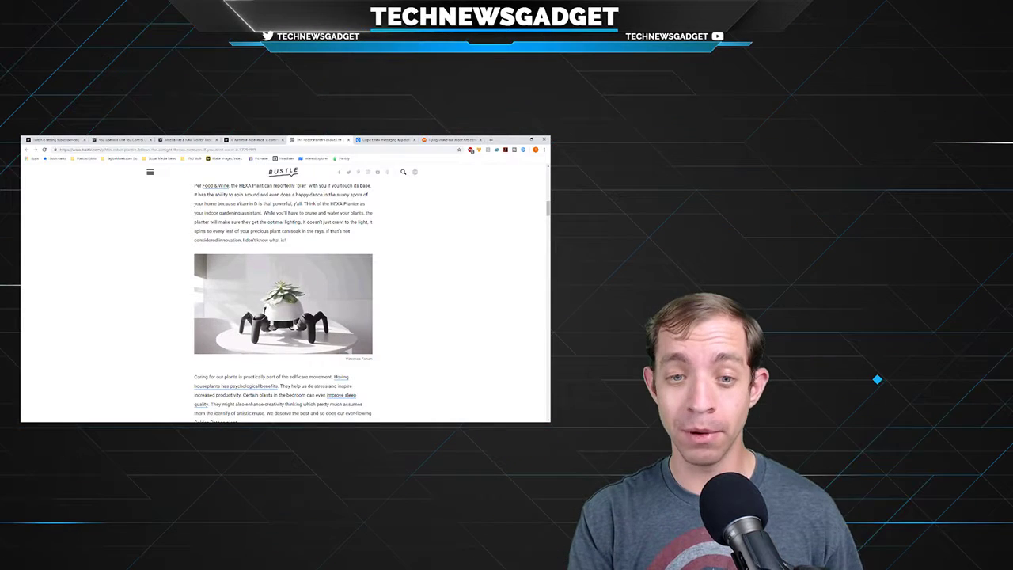
{"action": "scroll", "scroll_direction": "down", "scroll_amount": 3}
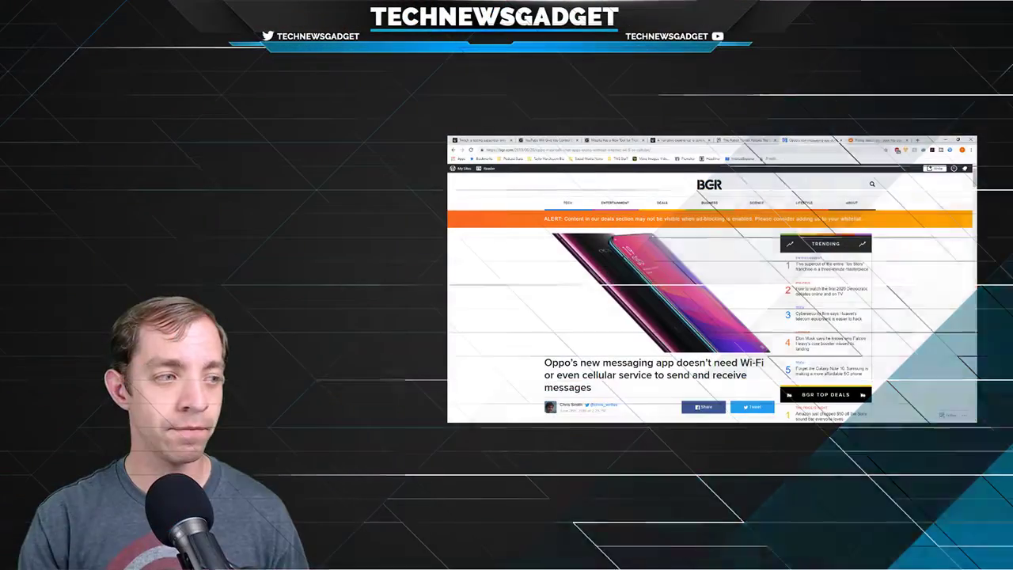
Step: Scroll the BGR Oppo messaging app article past its headline to the opening paragraphs
{"action": "scroll", "scroll_direction": "down", "scroll_amount": 3}
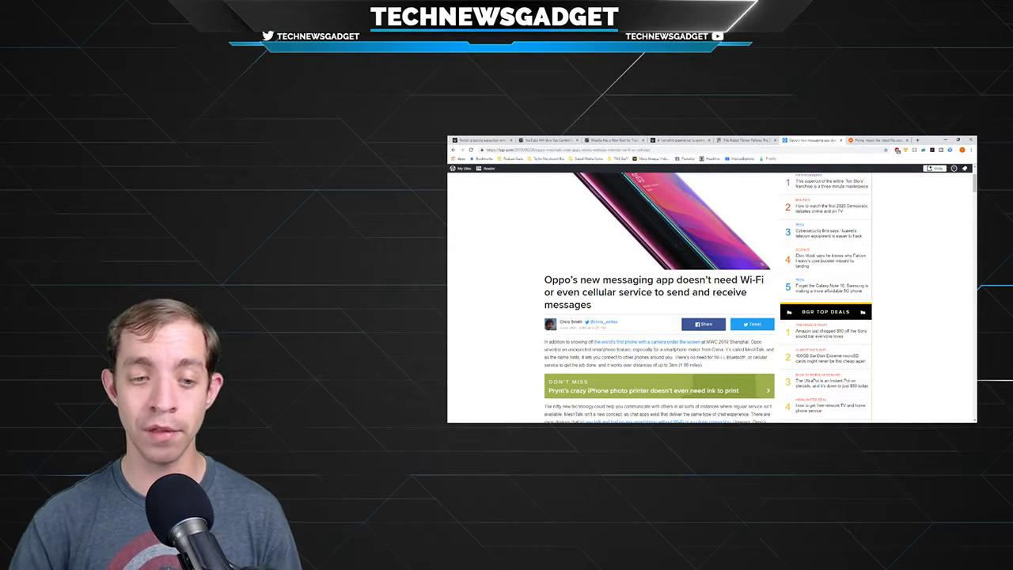
Step: Scroll through the rest of the Oppo article down to the Sponsored Content section
{"action": "scroll", "scroll_direction": "down", "scroll_amount": 3}
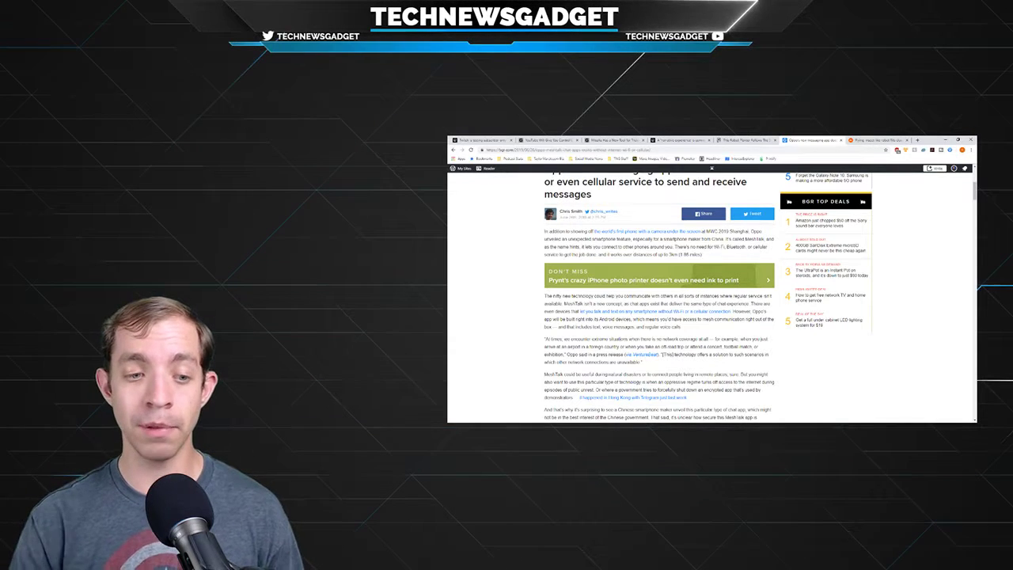
{"action": "scroll", "scroll_direction": "down", "scroll_amount": 3}
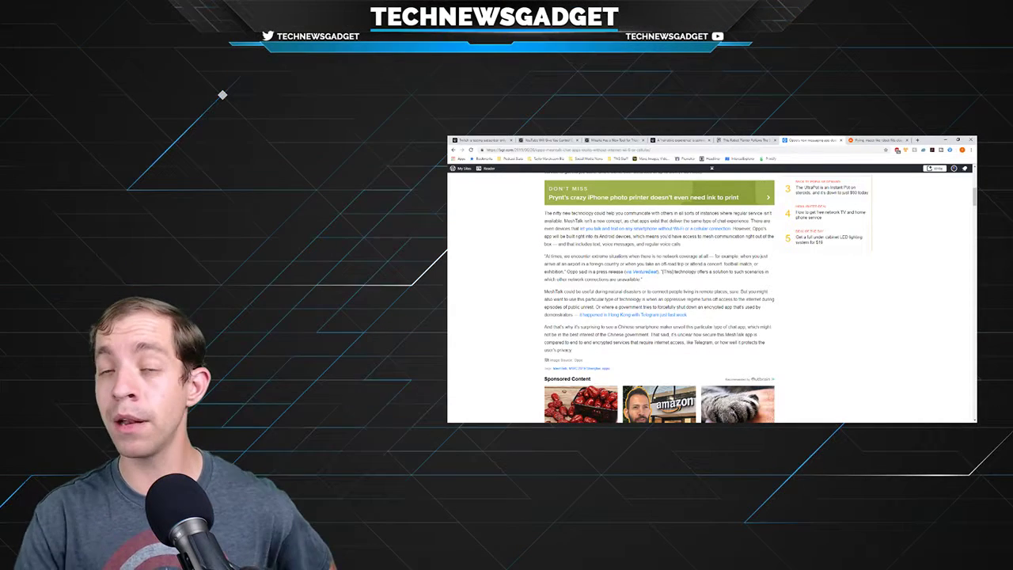
Step: Scroll the BGR Oppo article back up slightly while wrapping up the story
{"action": "scroll", "scroll_direction": "up", "scroll_amount": 3}
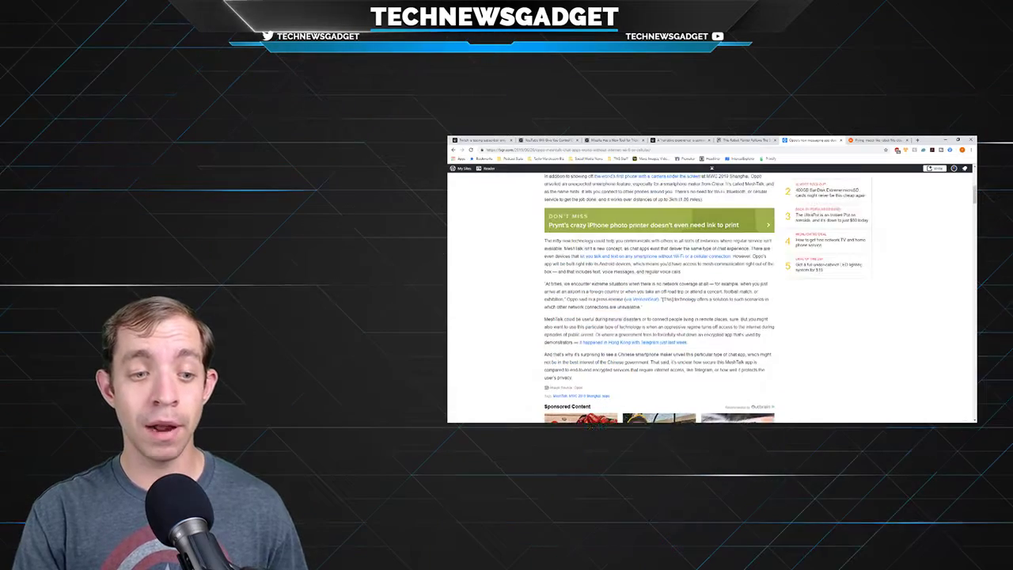
{"action": "scroll", "scroll_direction": "up", "scroll_amount": 3}
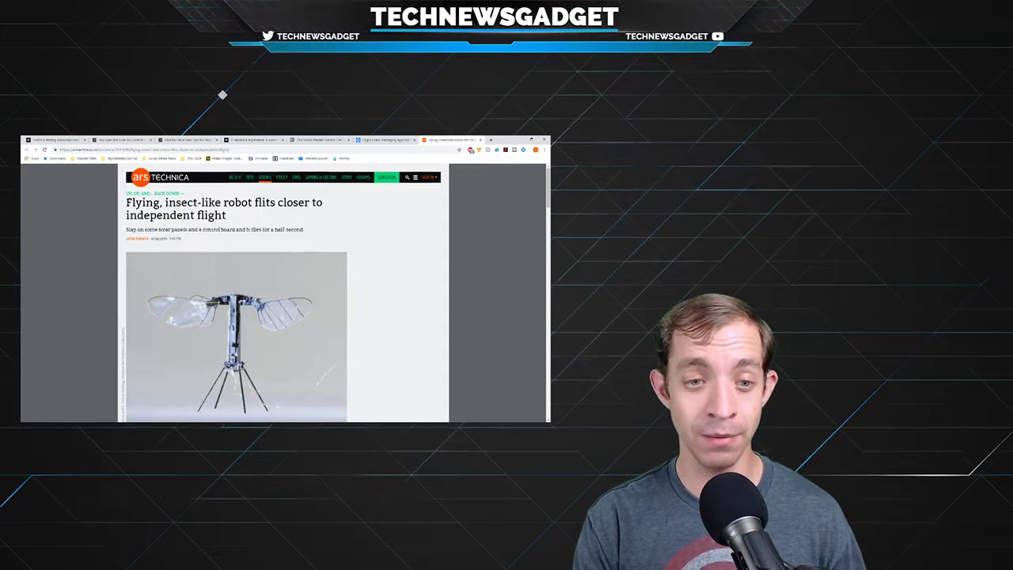
Step: Scroll the Ars Technica robot article past its photo to the 'A matter of miniaturization' heading
{"action": "scroll", "scroll_direction": "down", "scroll_amount": 3}
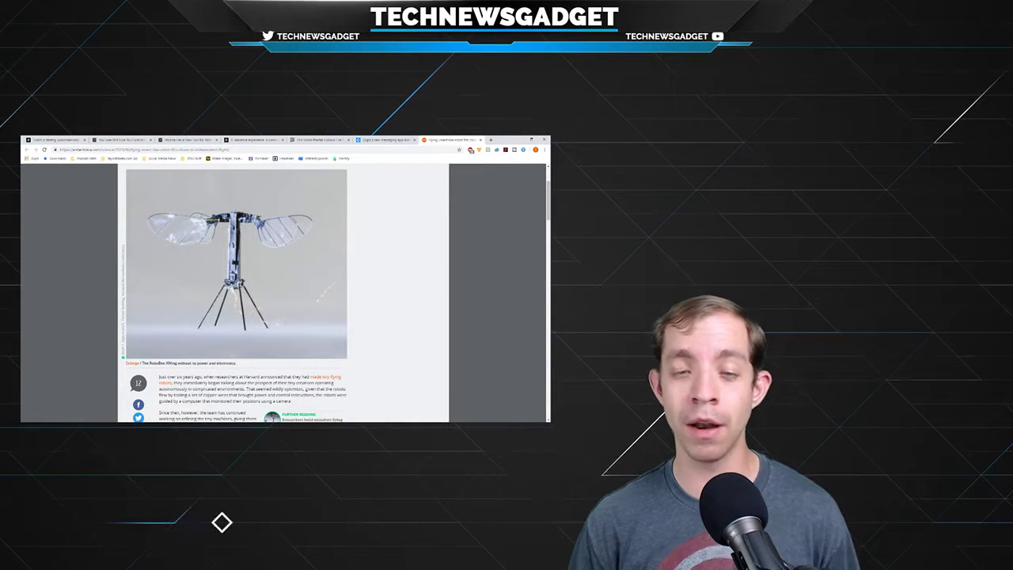
{"action": "scroll", "scroll_direction": "down", "scroll_amount": 3}
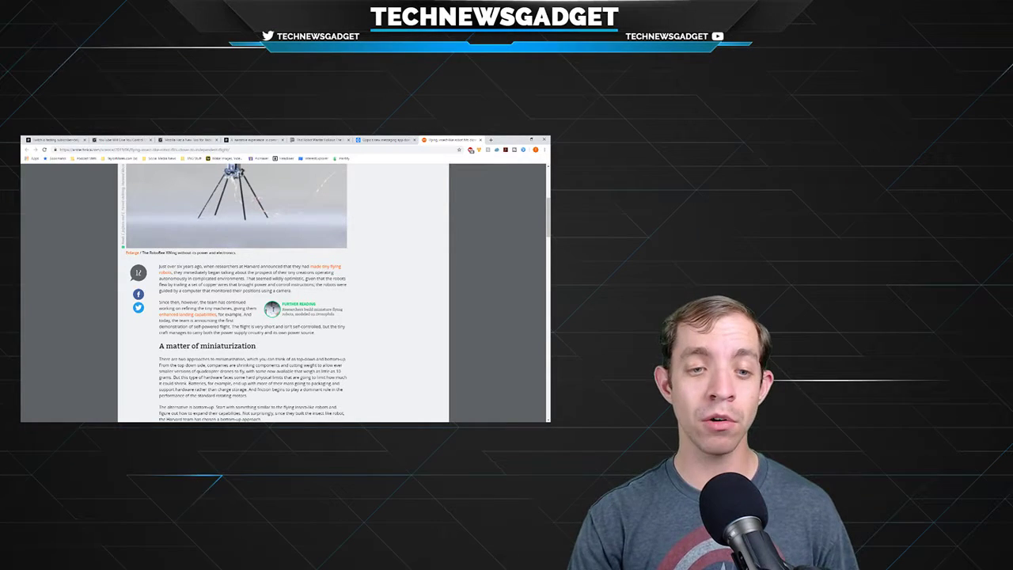
Step: Scroll through 'Flight in short bursts', past the embedded video, to the article's end
{"action": "scroll", "scroll_direction": "down", "scroll_amount": 3}
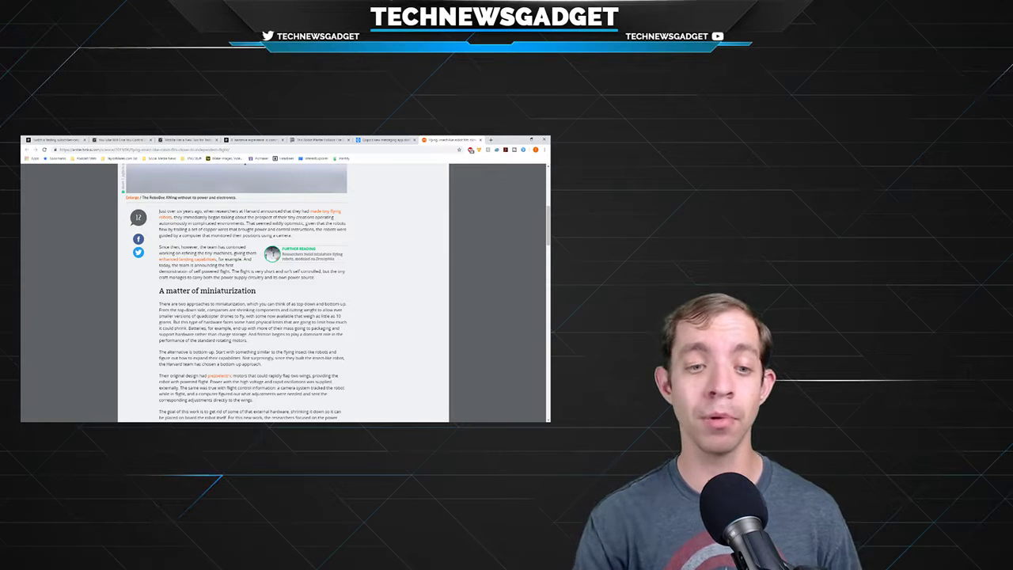
{"action": "scroll", "scroll_direction": "down", "scroll_amount": 3}
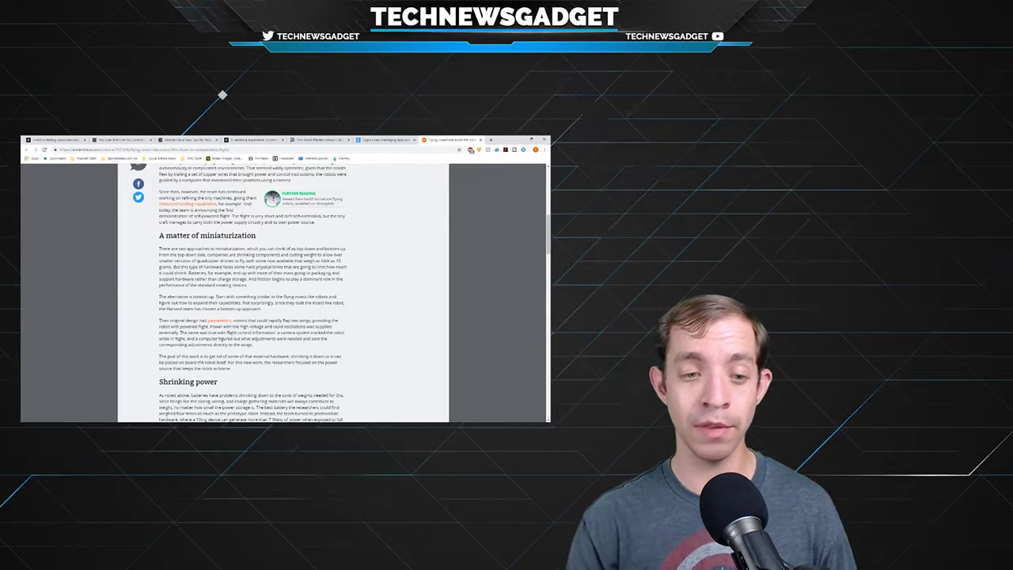
{"action": "scroll", "scroll_direction": "down", "scroll_amount": 3}
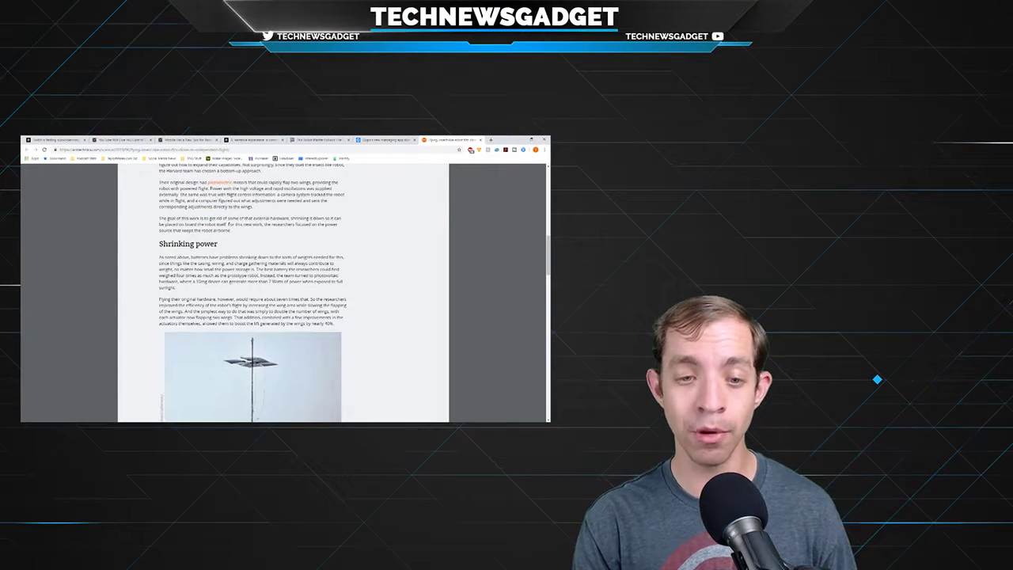
{"action": "scroll", "scroll_direction": "down", "scroll_amount": 3}
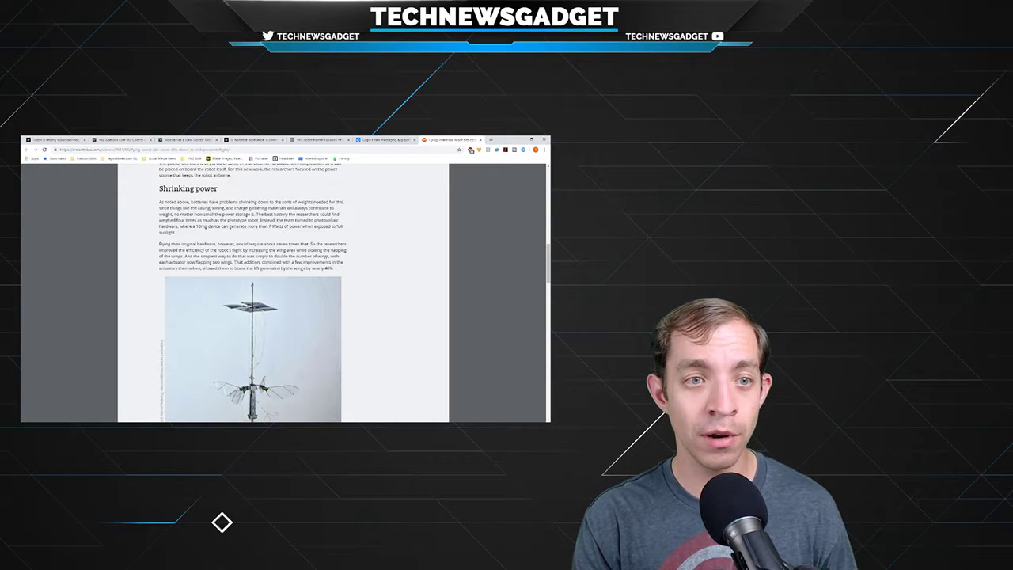
{"action": "scroll", "scroll_direction": "down", "scroll_amount": 3}
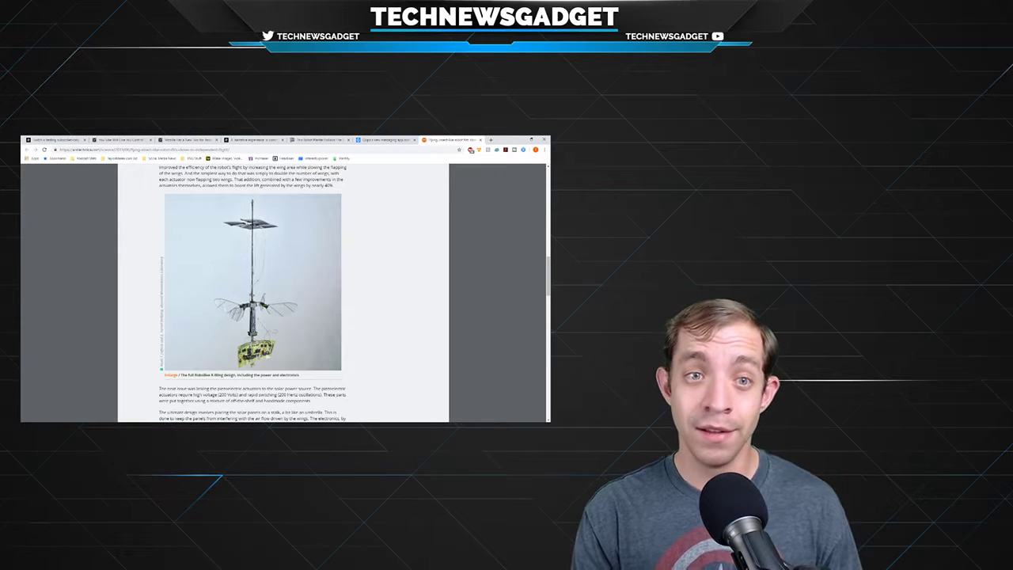
{"action": "scroll", "scroll_direction": "down", "scroll_amount": 3}
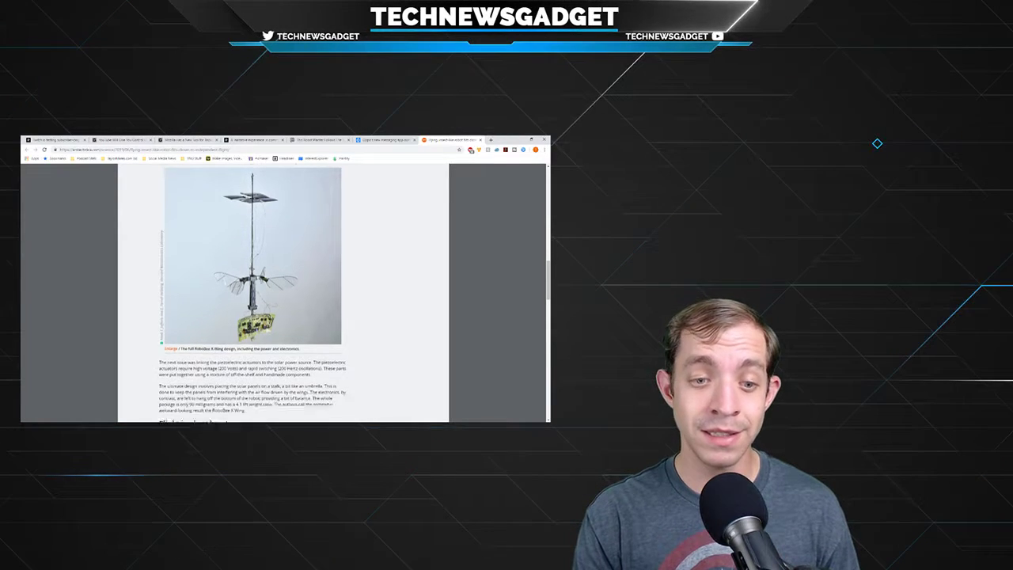
{"action": "scroll", "scroll_direction": "down", "scroll_amount": 3}
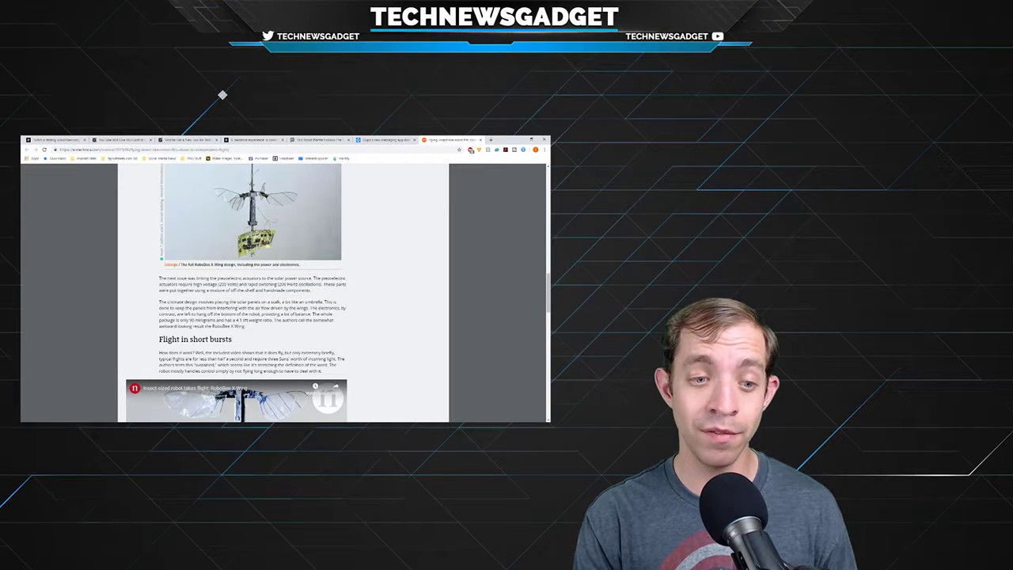
{"action": "scroll", "scroll_direction": "down", "scroll_amount": 3}
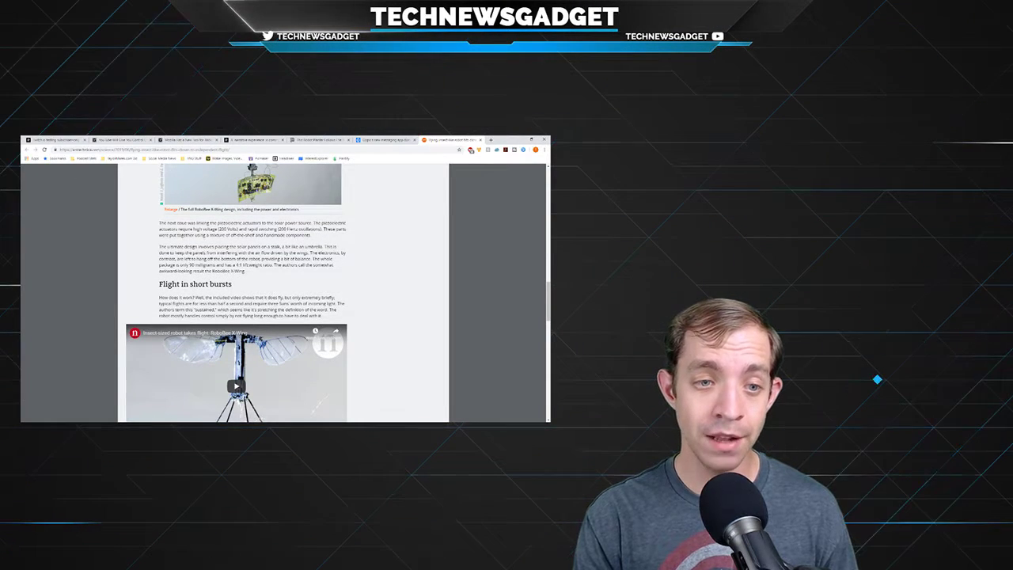
{"action": "scroll", "scroll_direction": "down", "scroll_amount": 3}
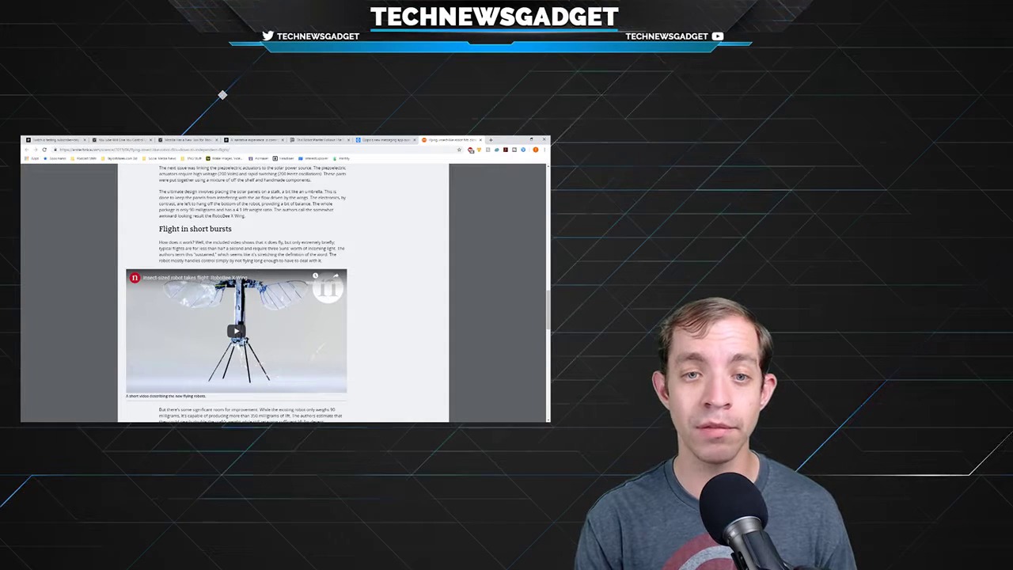
{"action": "mouse_move", "coordinate": [877, 380]}
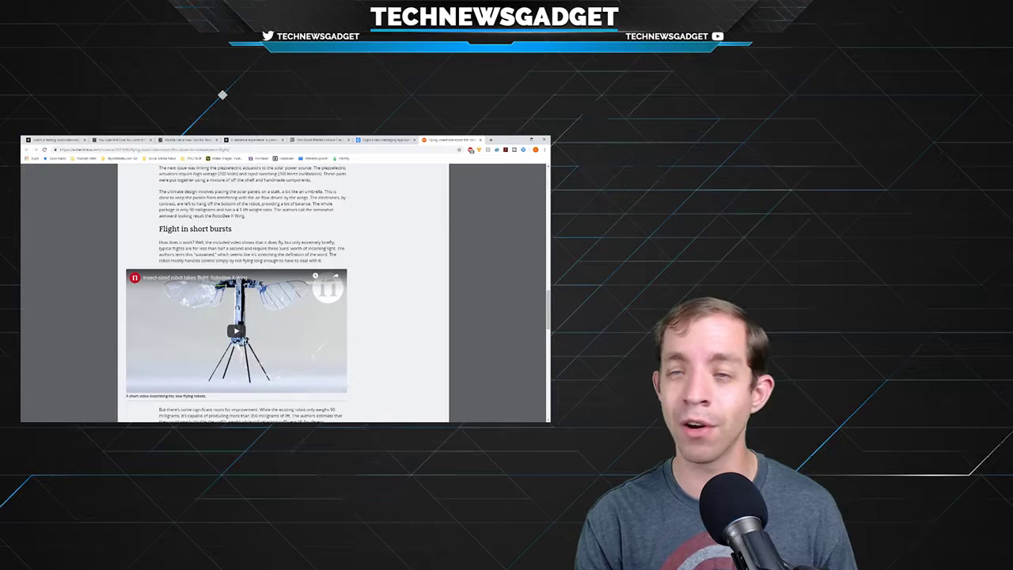
{"action": "scroll", "scroll_direction": "down", "scroll_amount": 3}
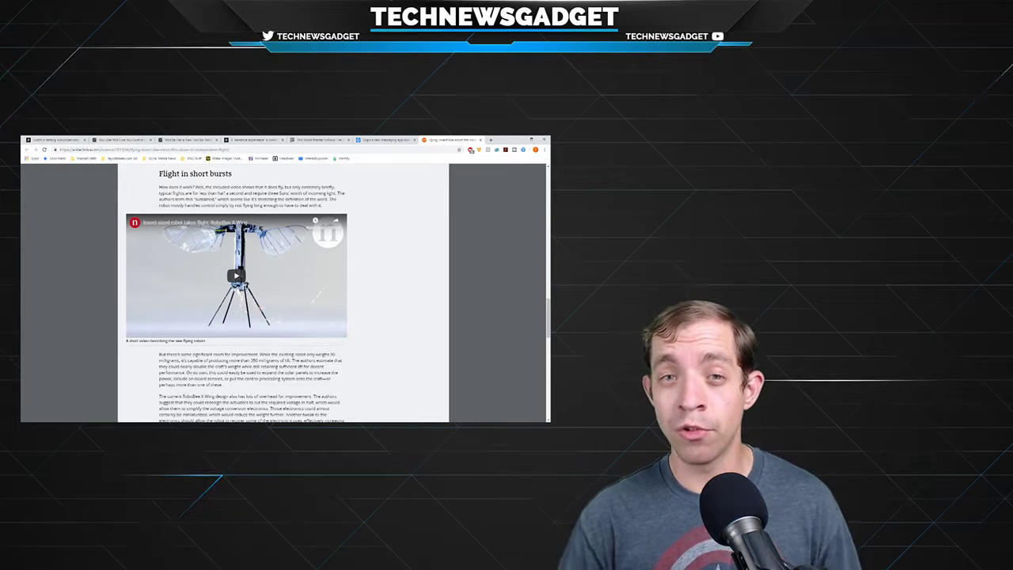
{"action": "scroll", "scroll_direction": "down", "scroll_amount": 3}
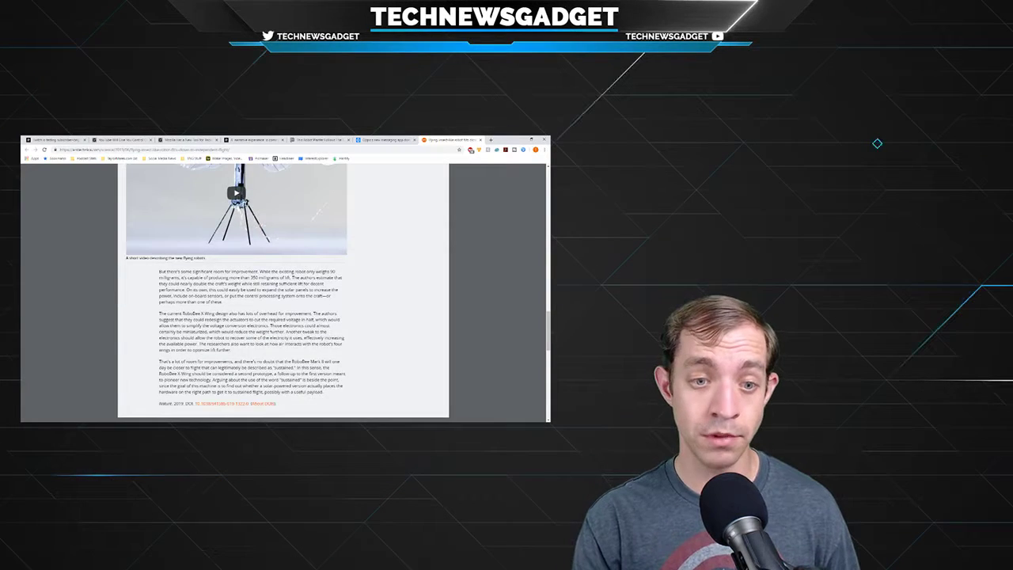
{"action": "scroll", "scroll_direction": "down", "scroll_amount": 3}
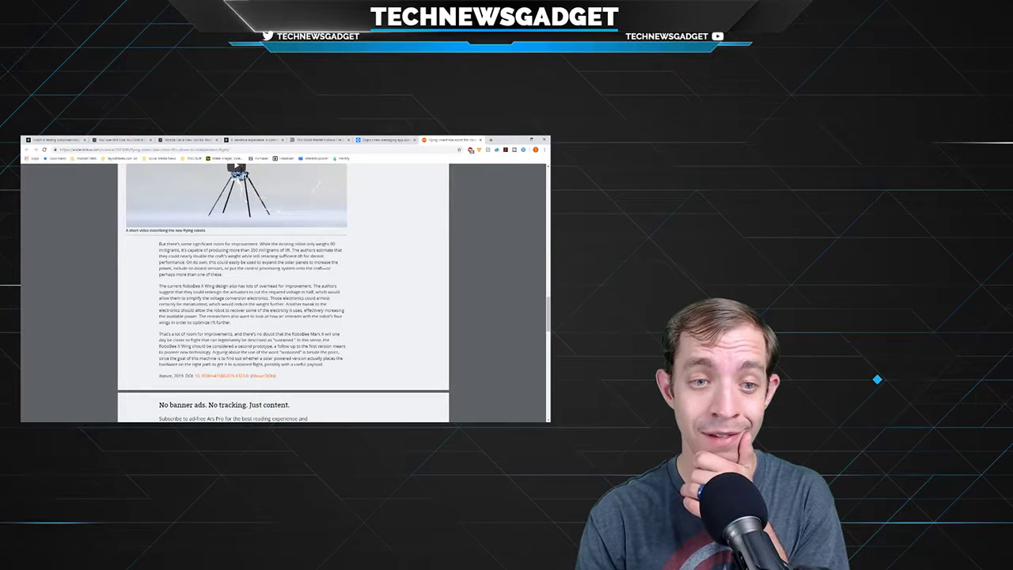
Step: Return to the embedded insect-sized robot flight video, play part of it, then pause
{"action": "scroll", "scroll_direction": "up", "scroll_amount": 3}
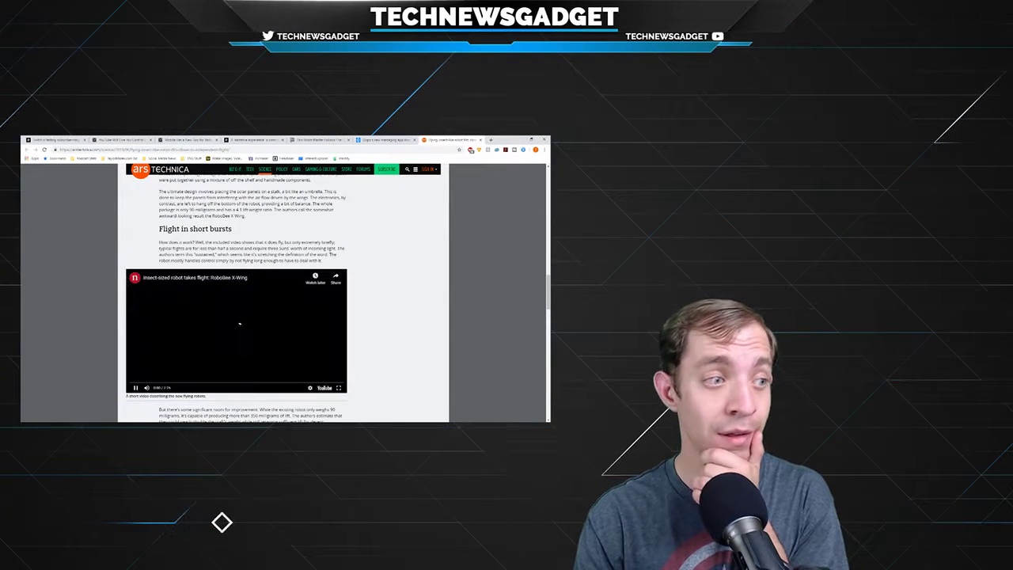
{"action": "left_click", "coordinate": [236, 331]}
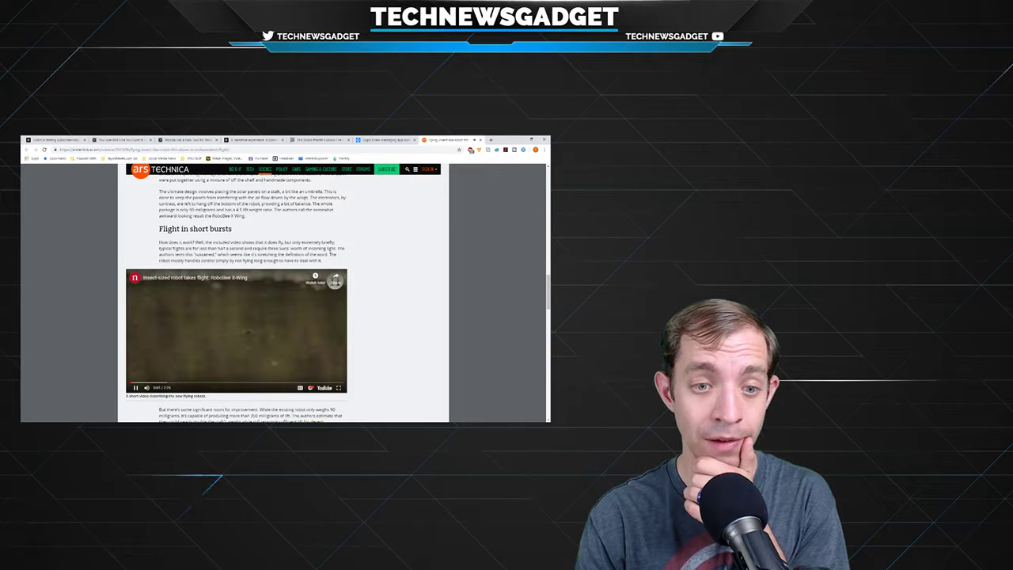
{"action": "left_click", "coordinate": [234, 330]}
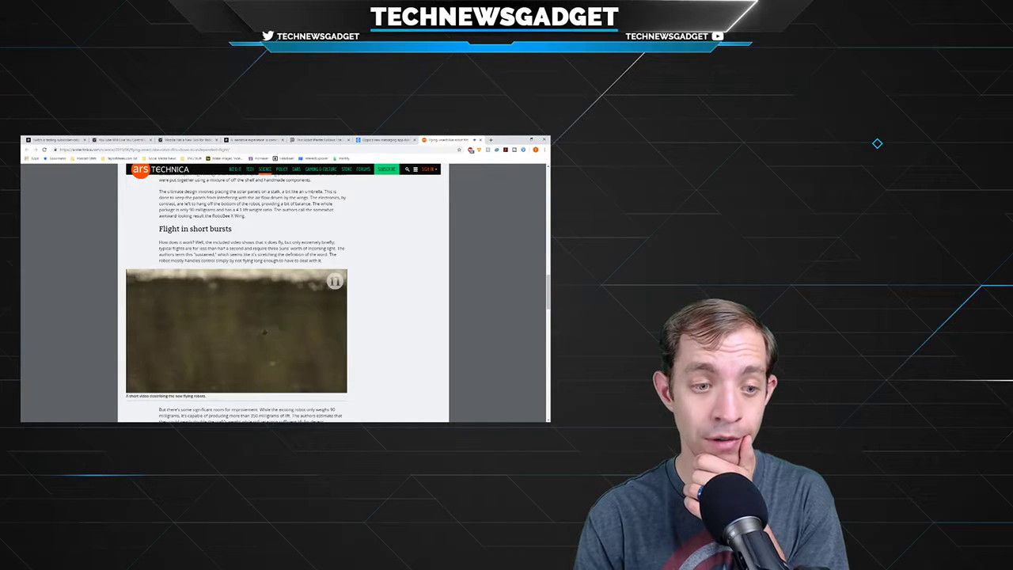
{"action": "left_click", "coordinate": [236, 331]}
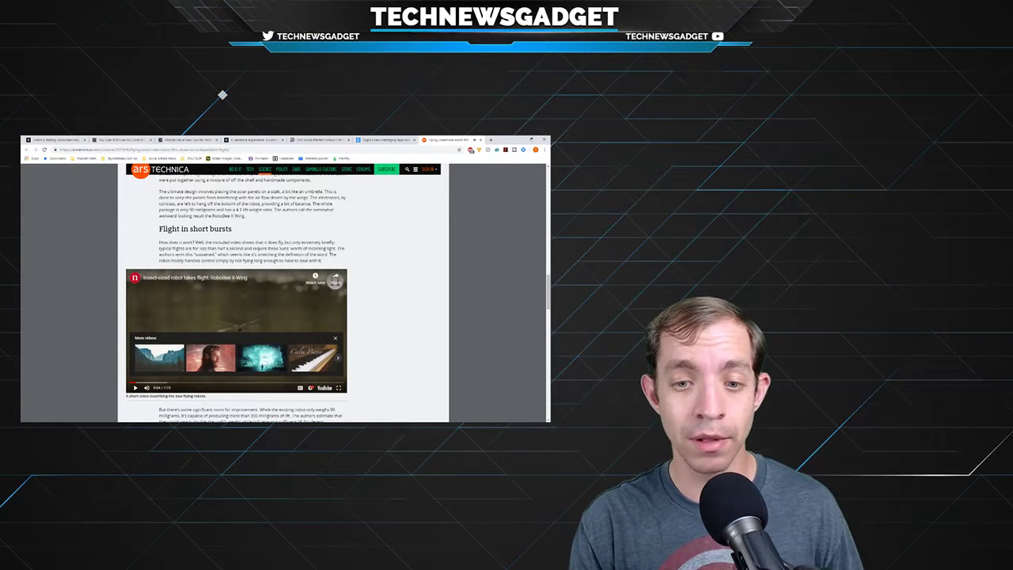
{"action": "scroll", "scroll_direction": "down", "scroll_amount": 3}
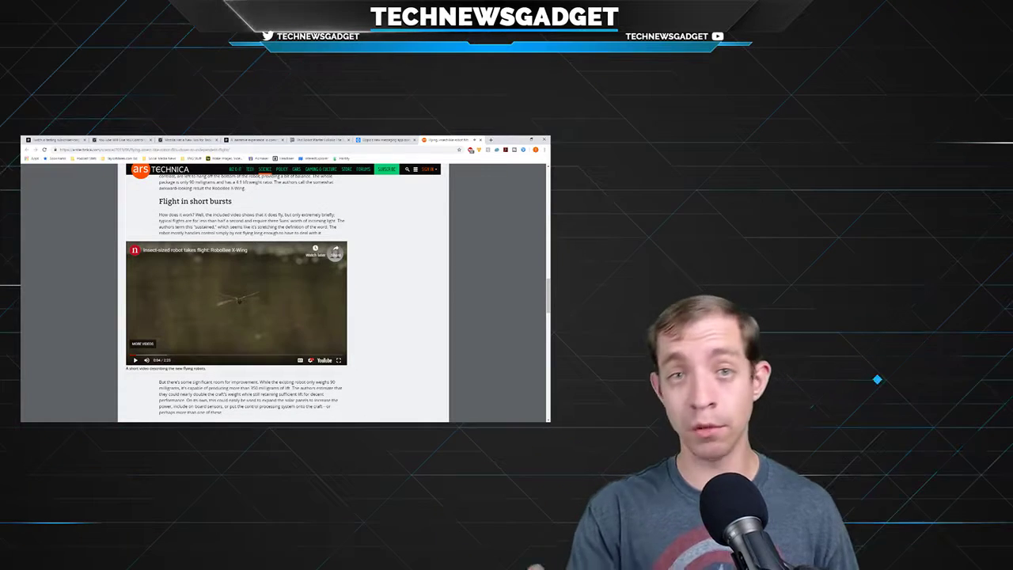